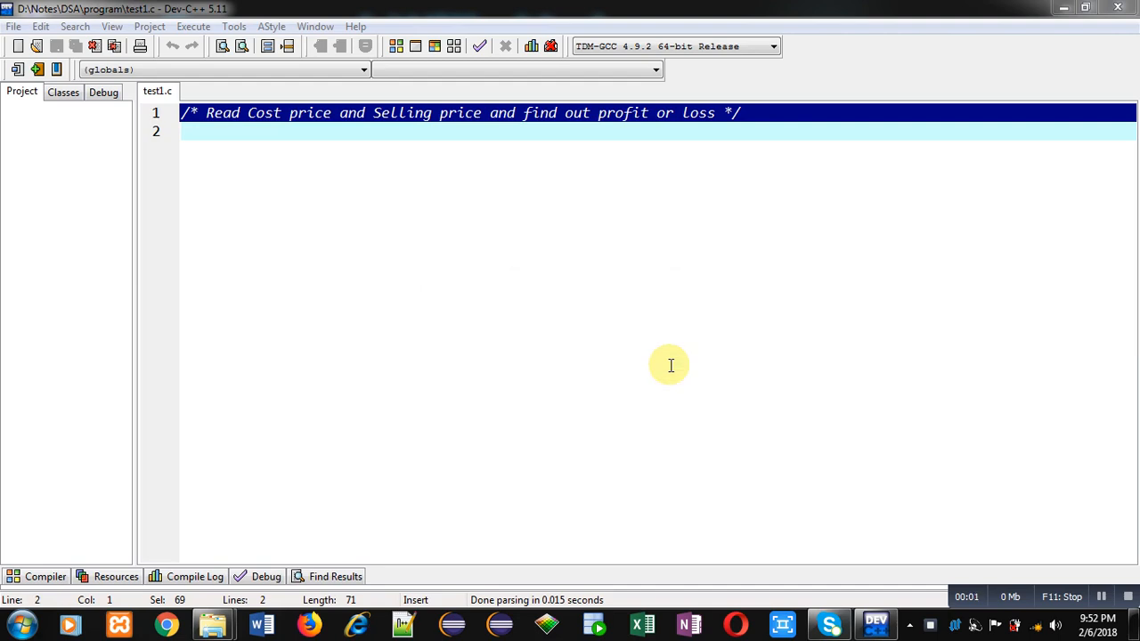
mouse_move(389, 221)
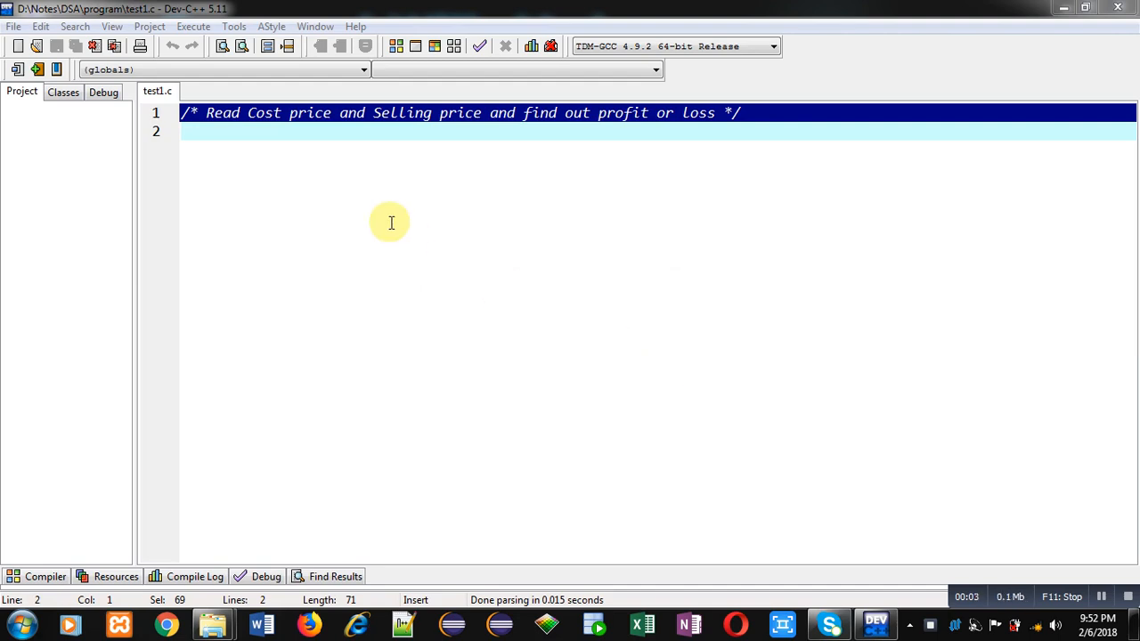
mouse_move(257, 162)
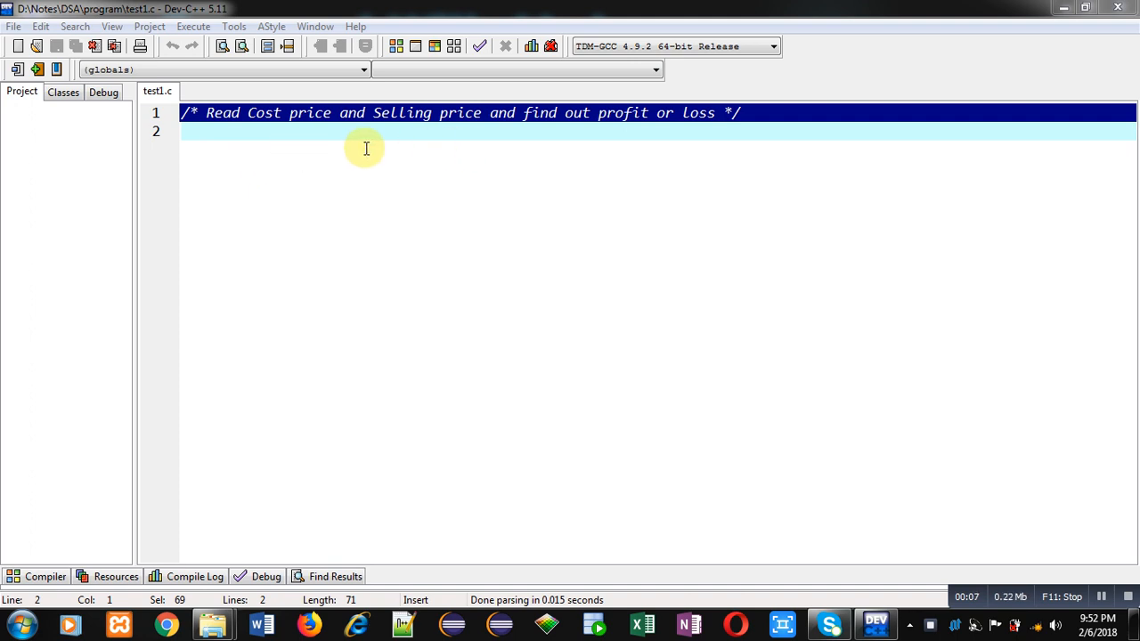
mouse_move(334, 138)
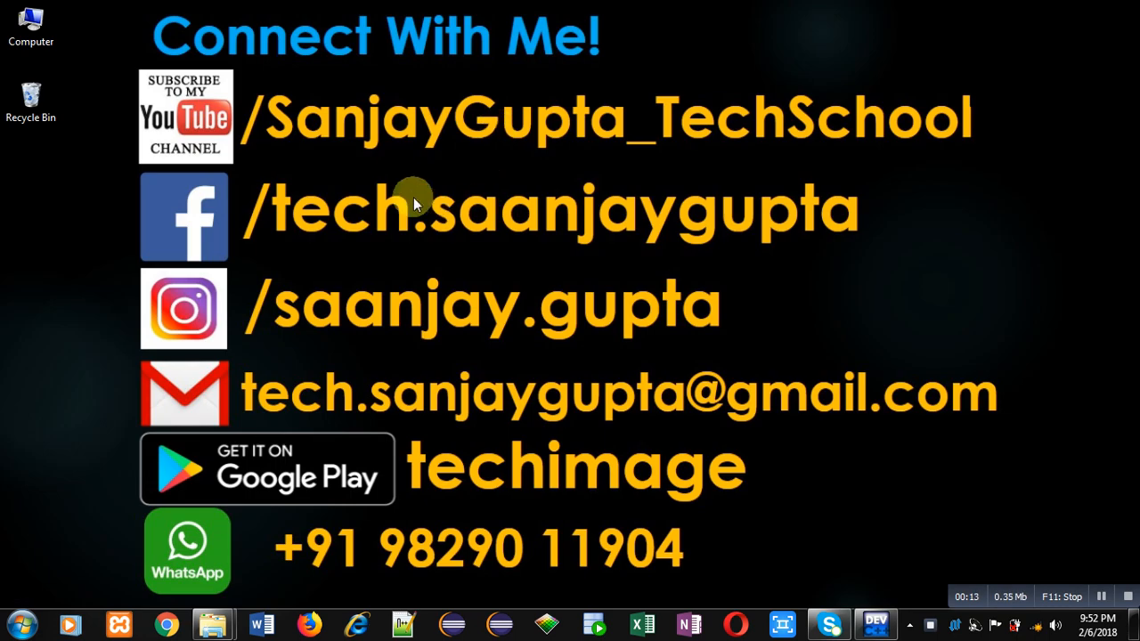
mouse_move(236, 163)
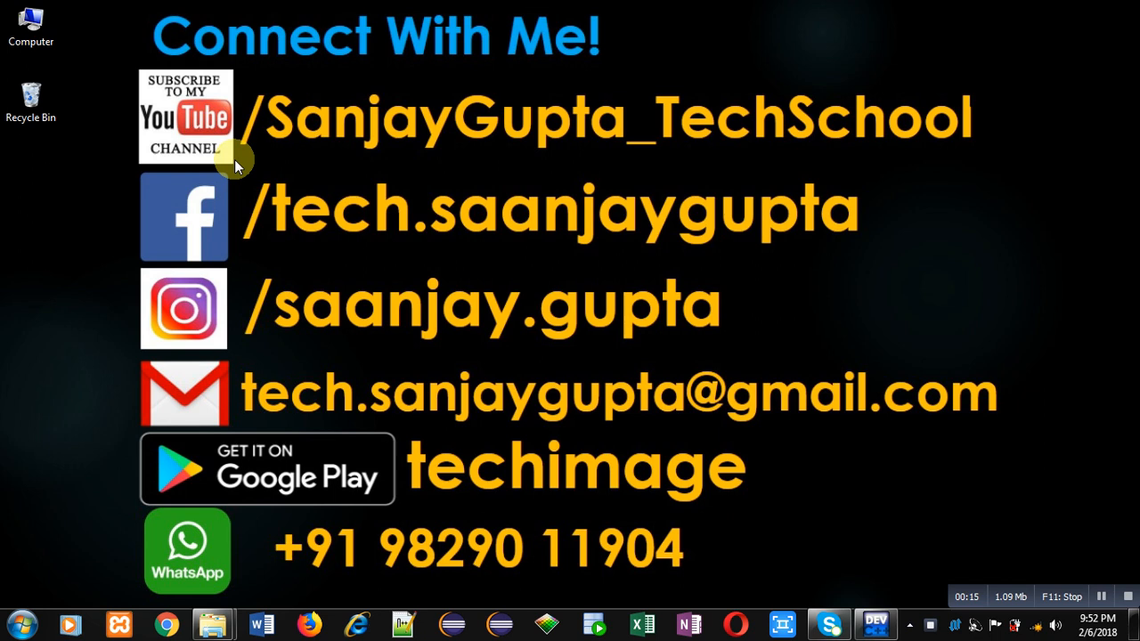
mouse_move(245, 162)
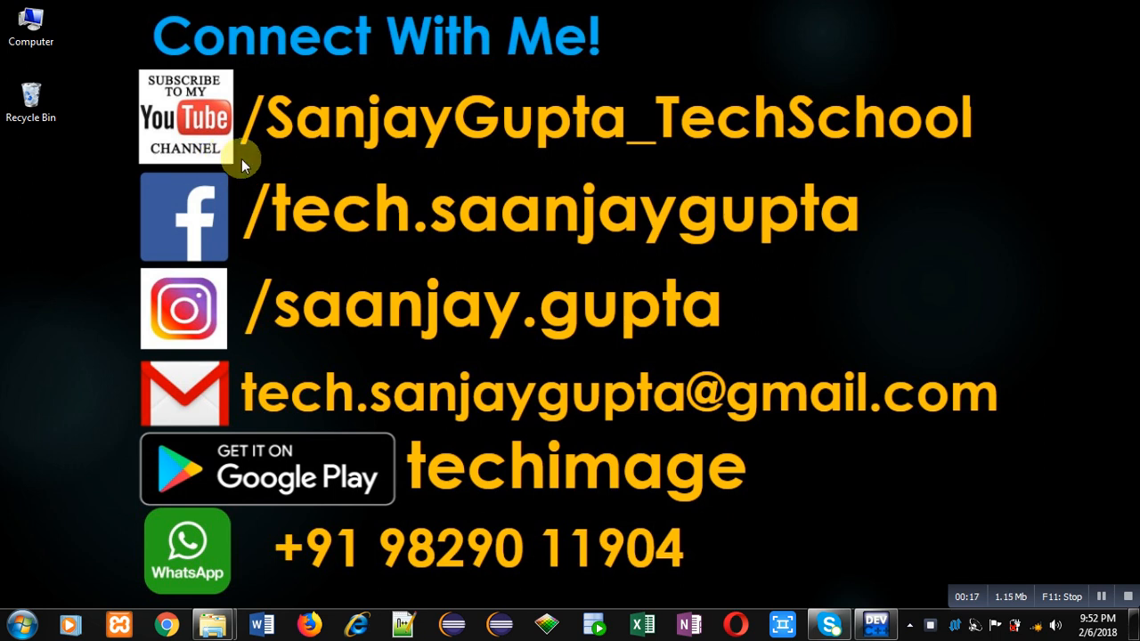
mouse_move(206, 165)
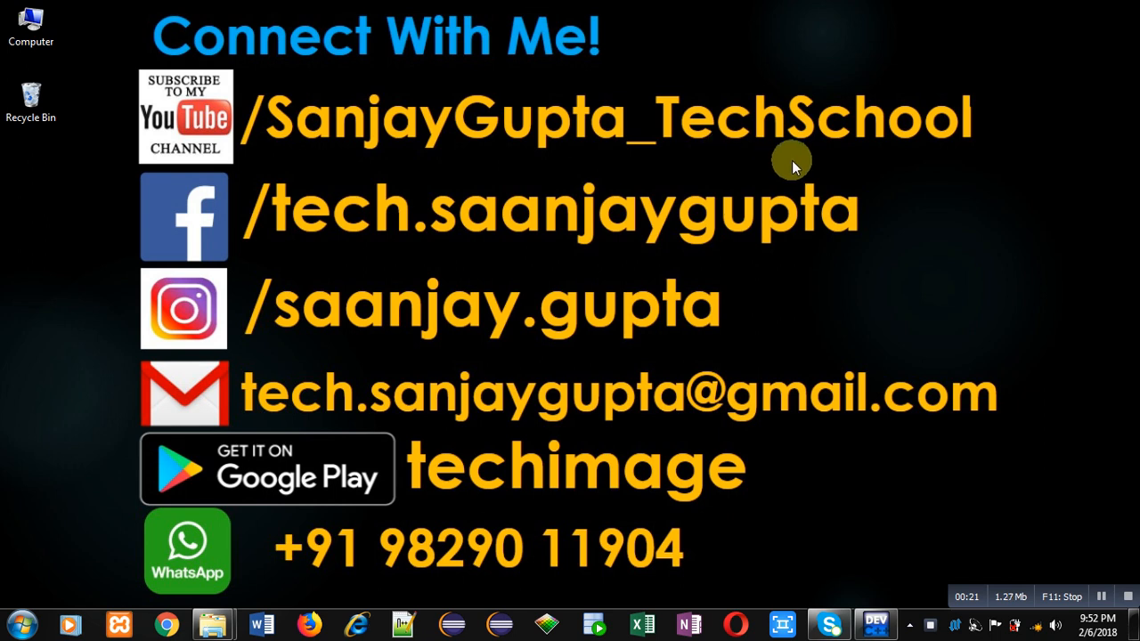
mouse_move(450, 485)
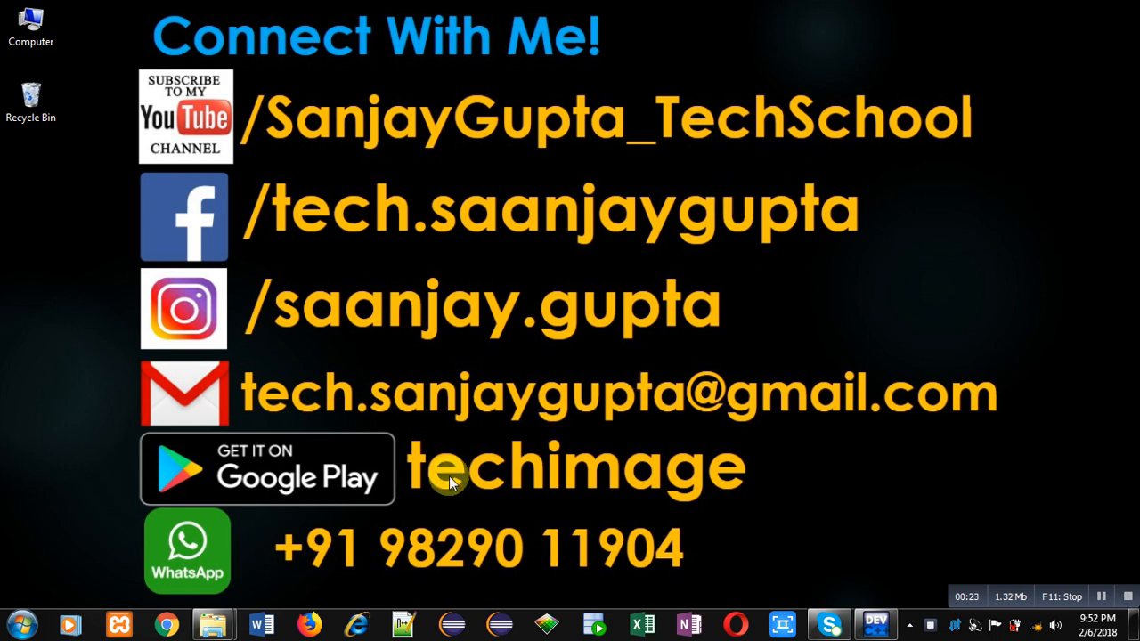
mouse_move(489, 503)
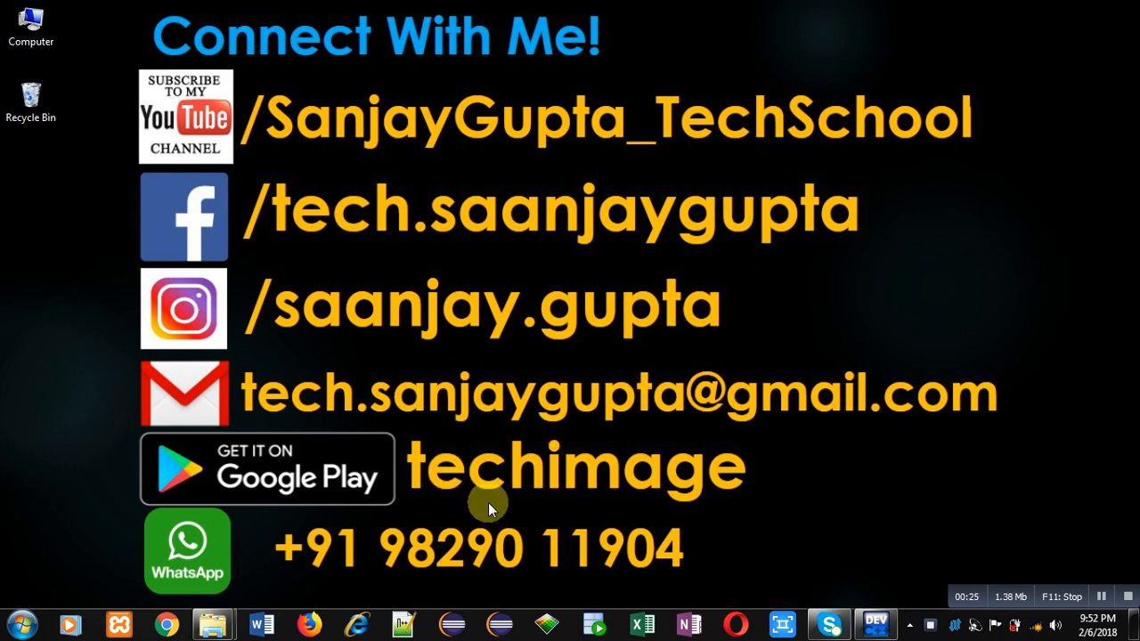
mouse_move(891, 570)
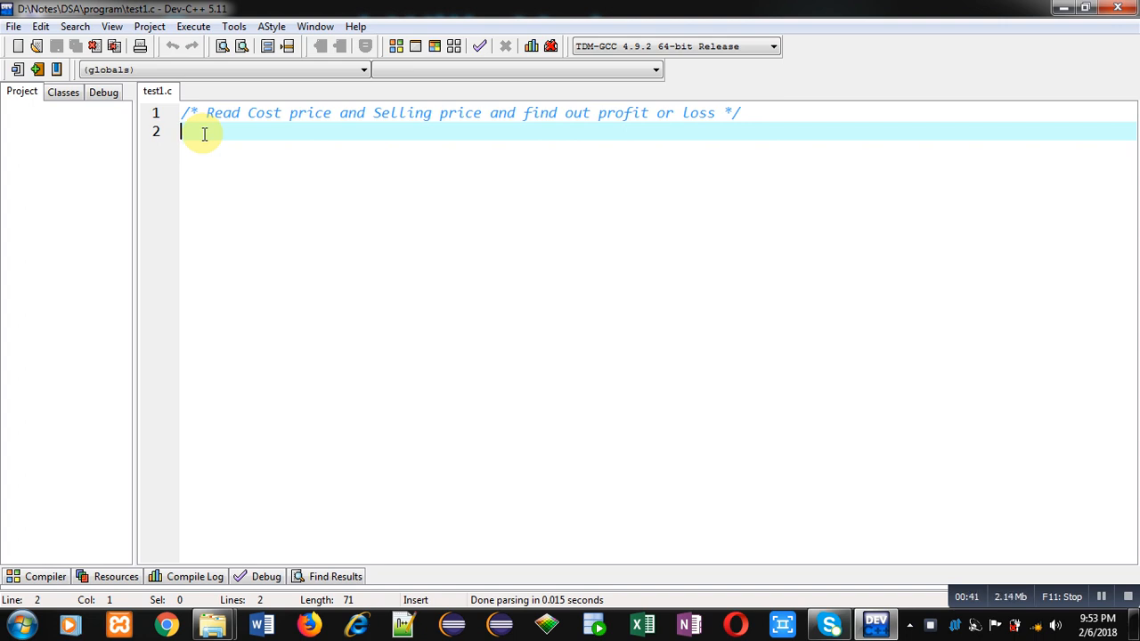
Add #include<stdio.h> and open the int main() function body.
type("#includ")
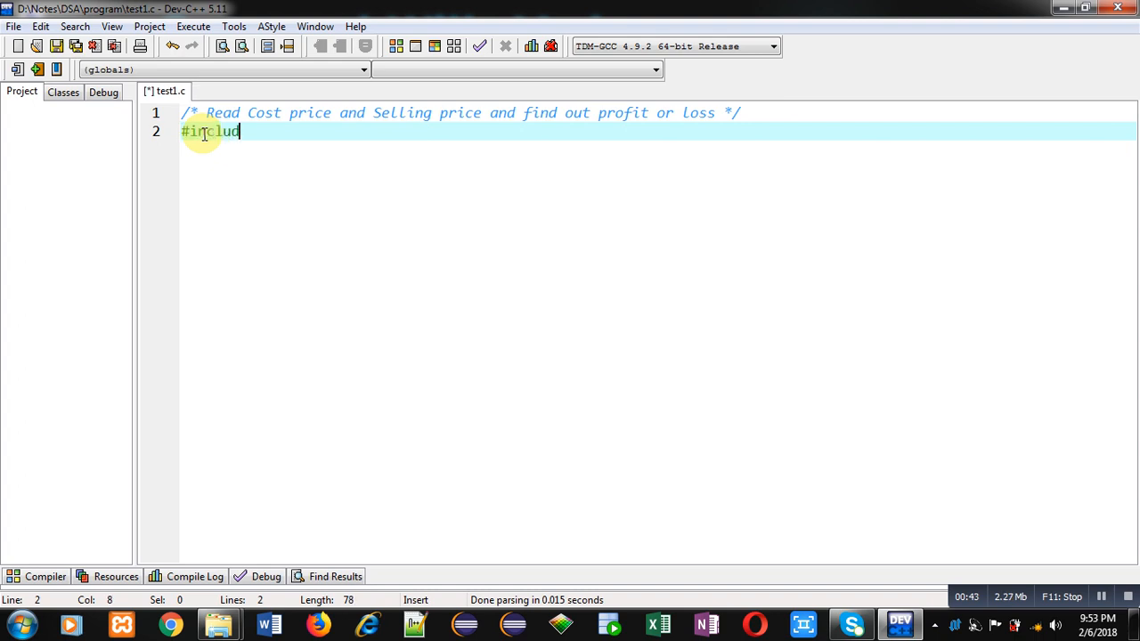
type("e<st>")
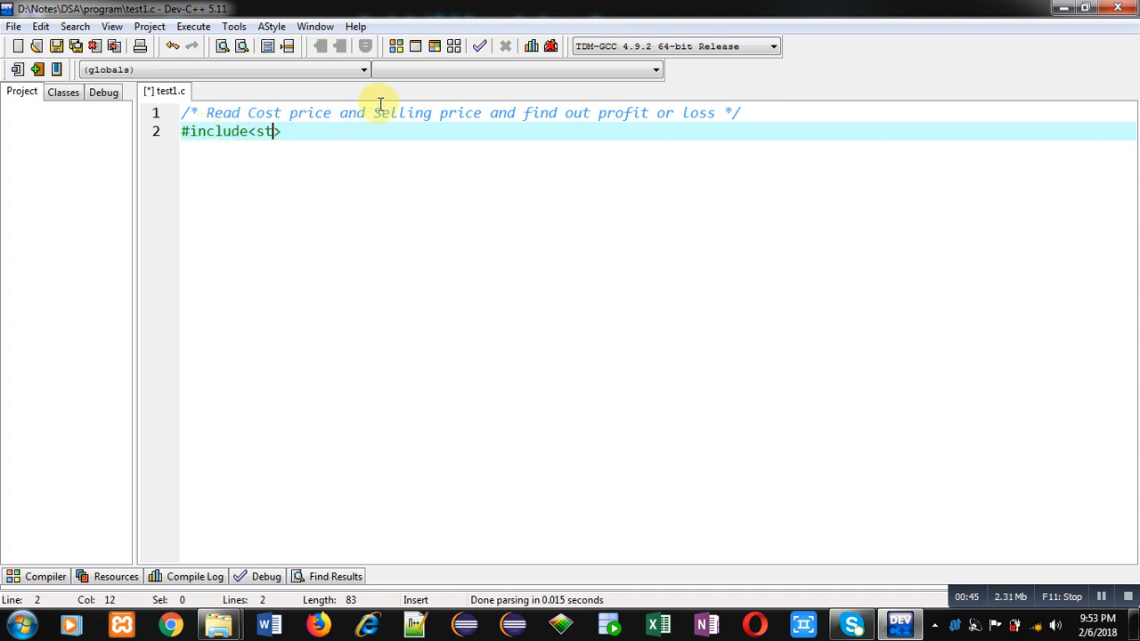
type("dio.h")
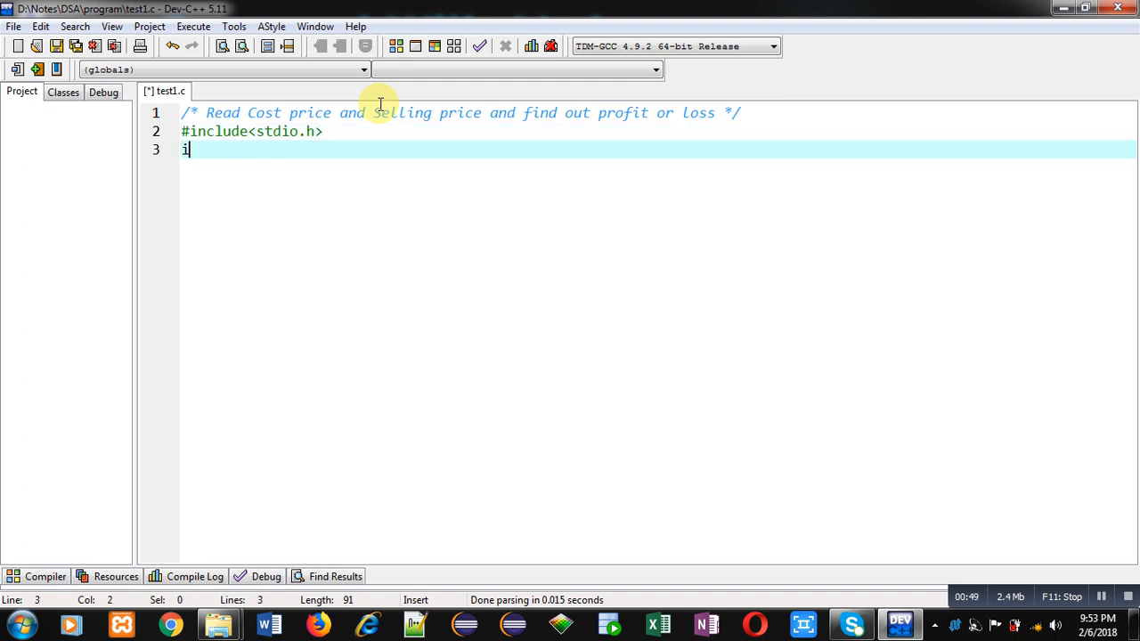
type("nt main()")
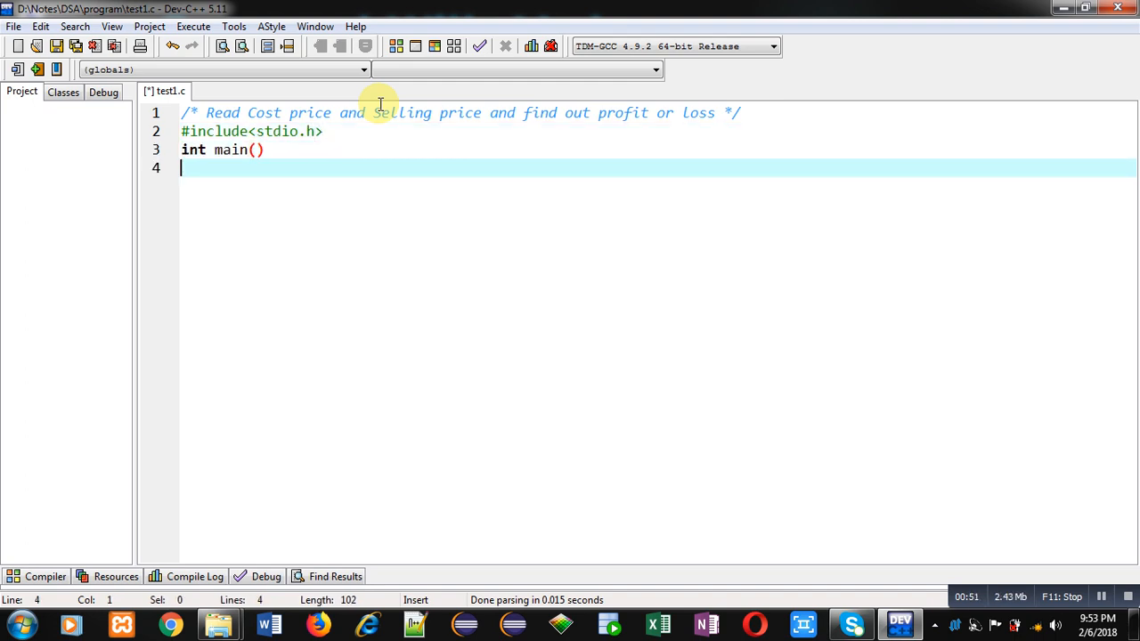
type("{")
type("float")
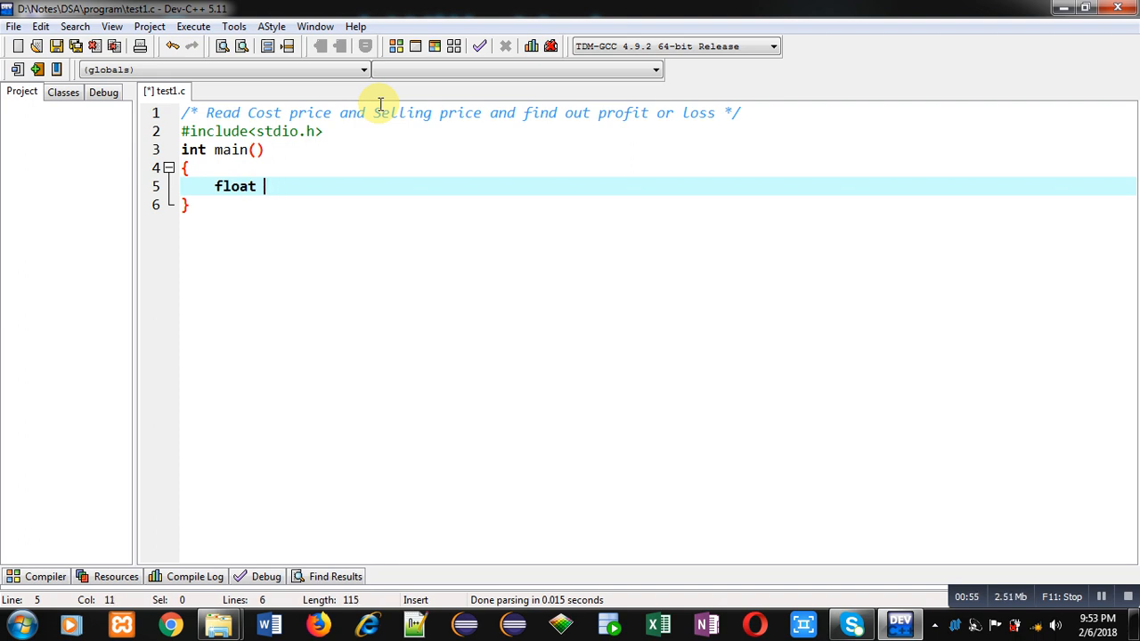
Declare float cp and sp, and print the "Enter Cost Price and Selling Price" prompt.
type("cp,")
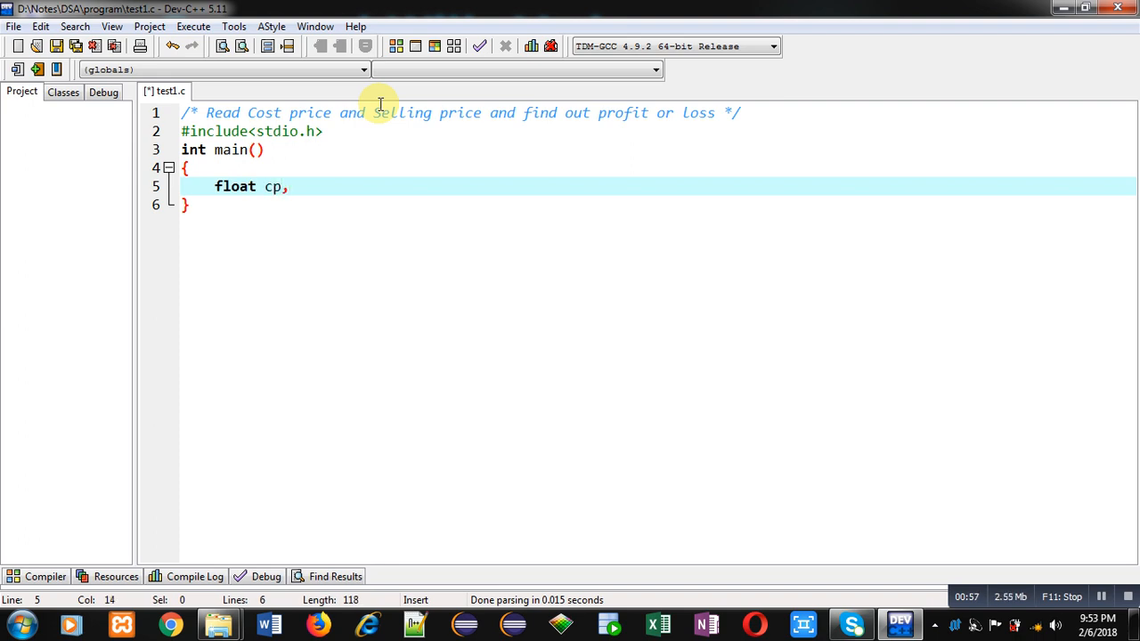
type("sp")
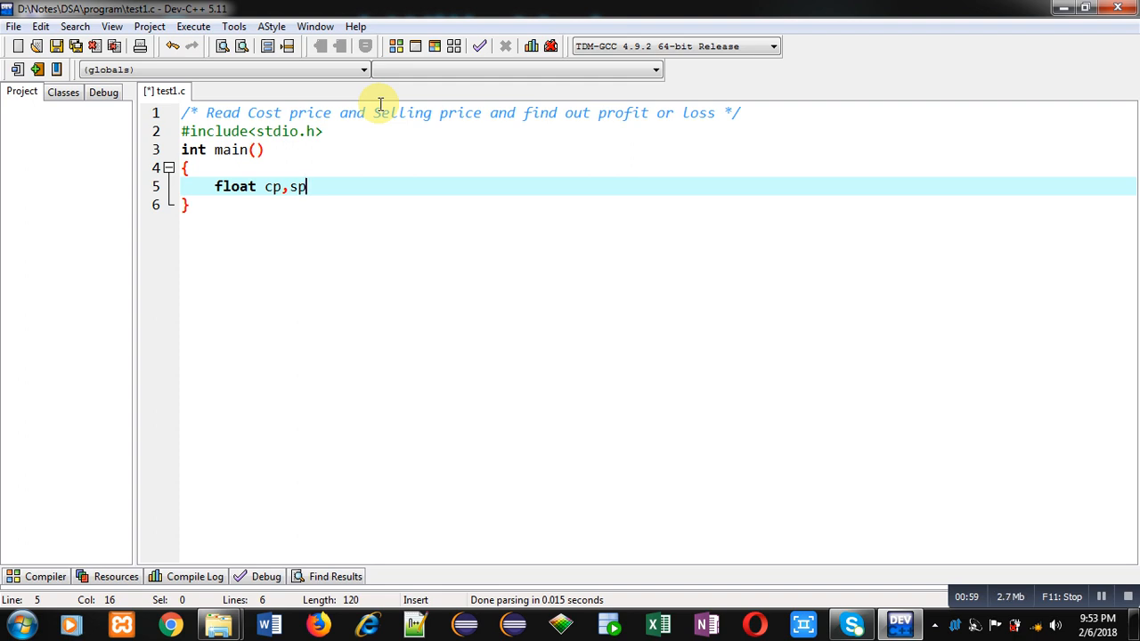
type(";")
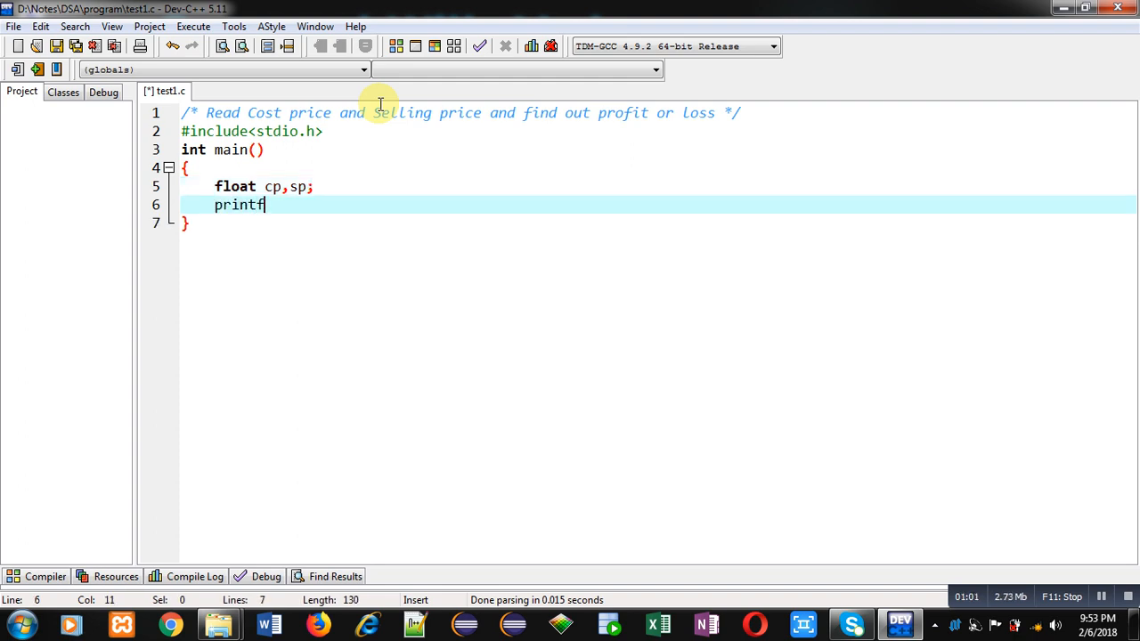
type("(\"\\n\")")
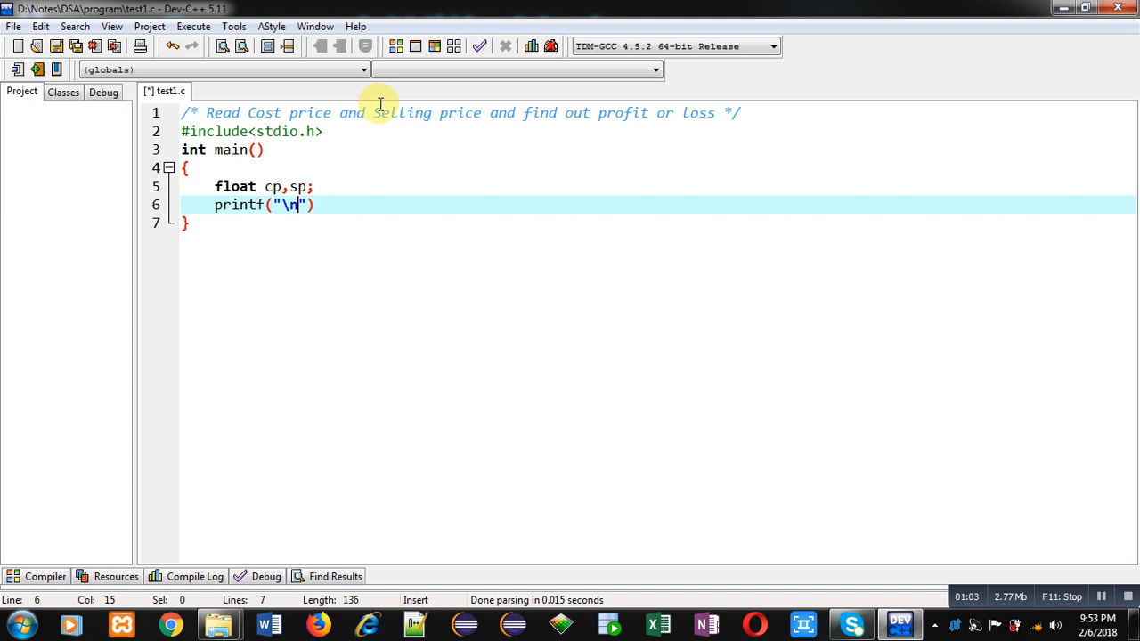
type("Enter Co")
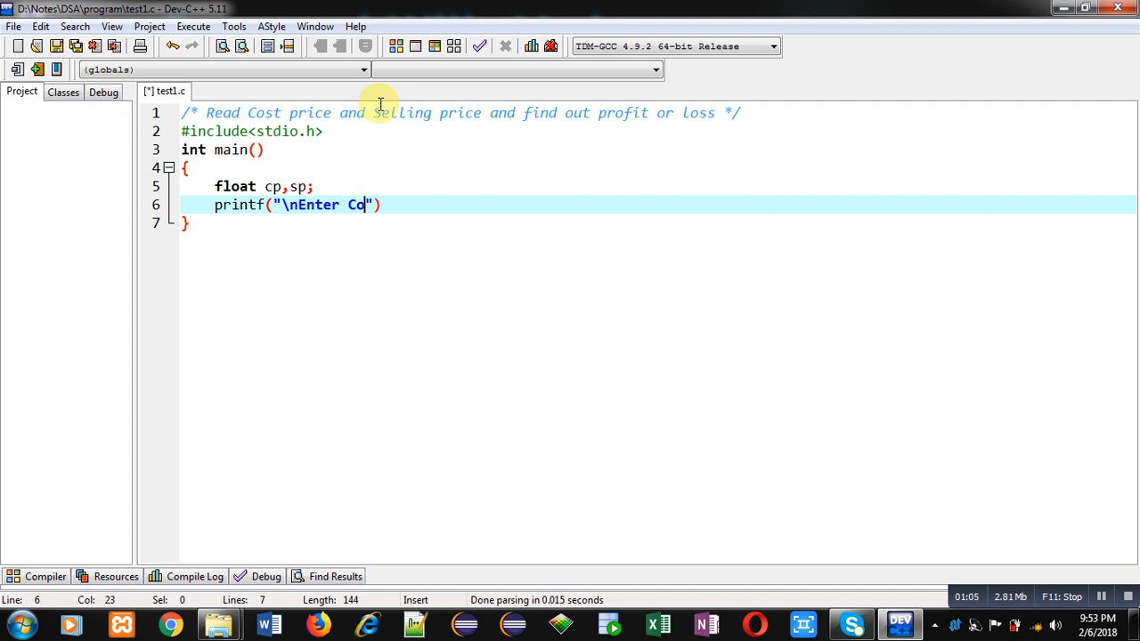
type("st Price")
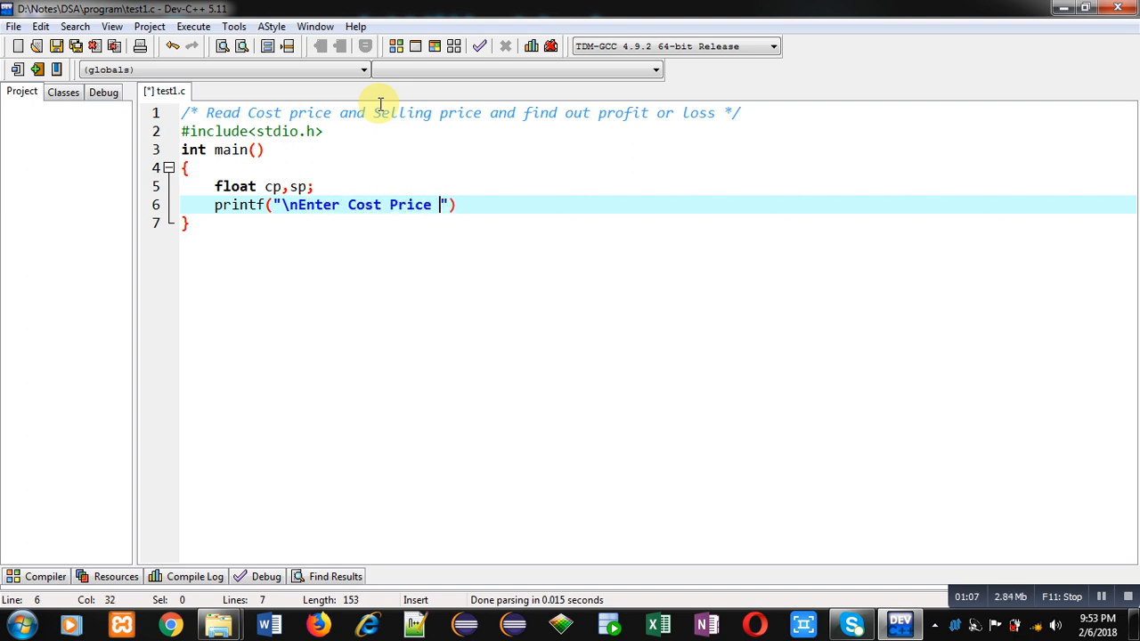
type("and Selling Price")
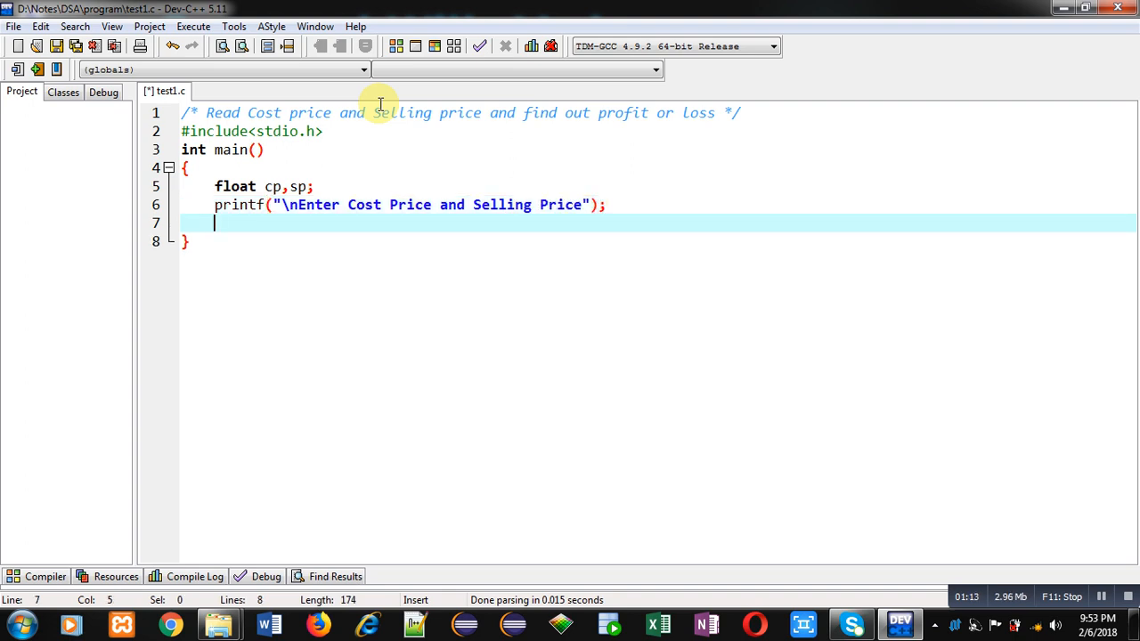
Write scanf("%f%f",&cp,&sp); to read both prices.
type("scanf(")
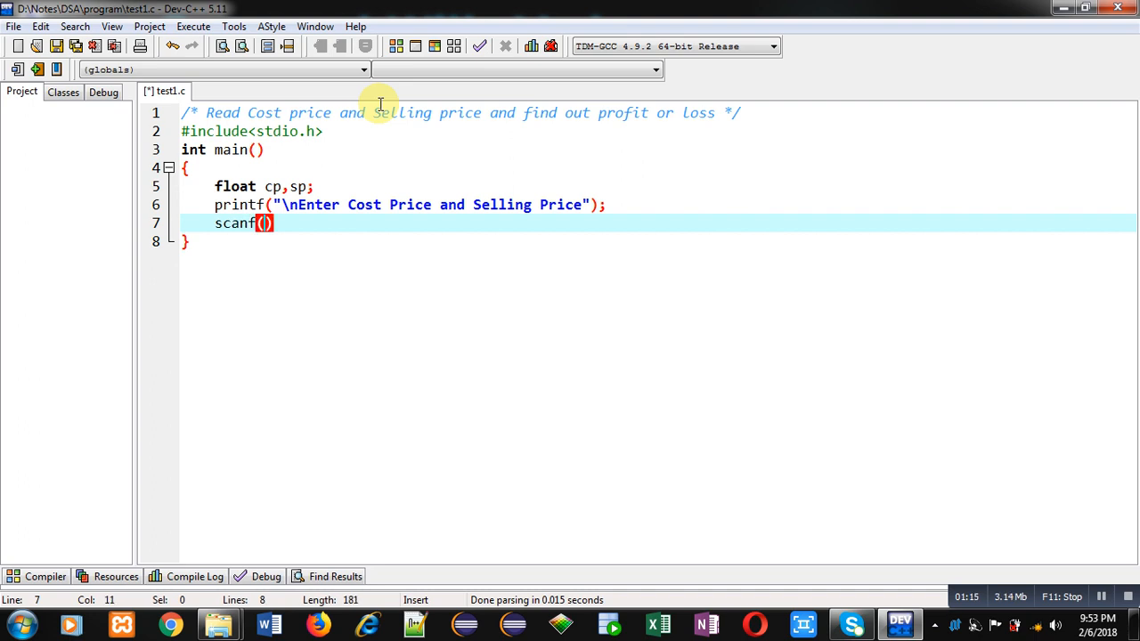
type("\"\"")
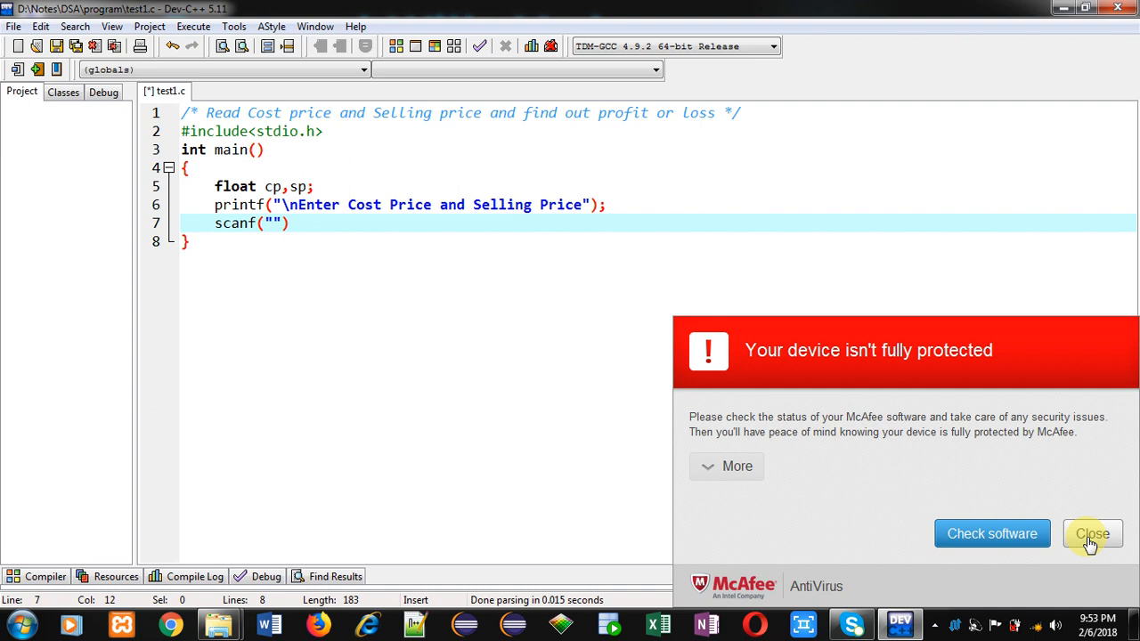
left_click(1092, 534)
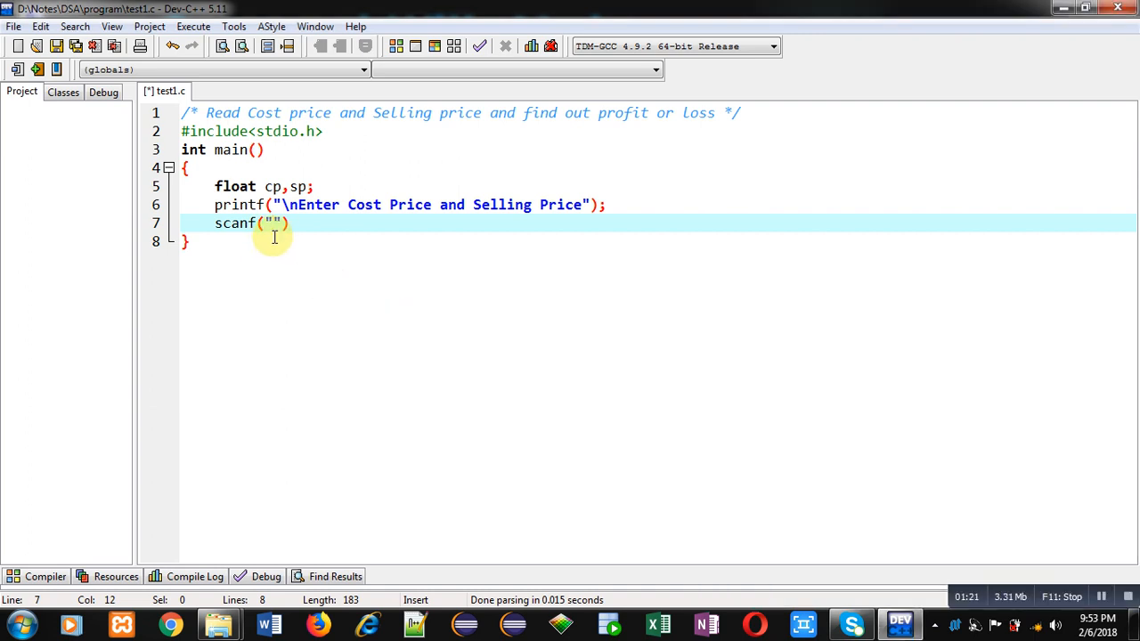
type("%")
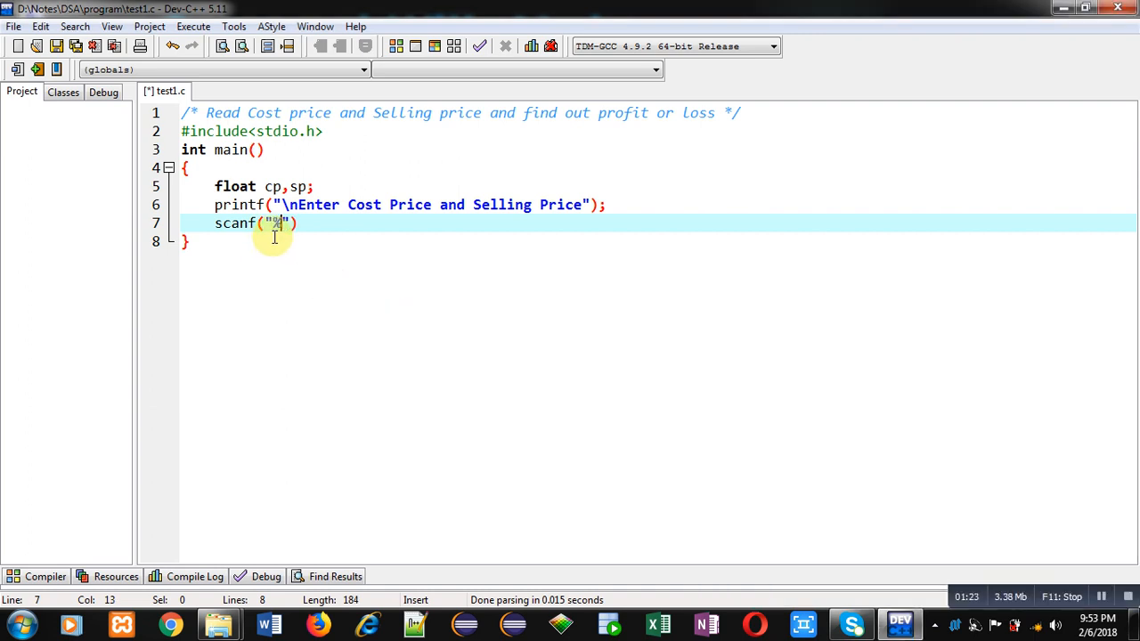
type("%f%f")
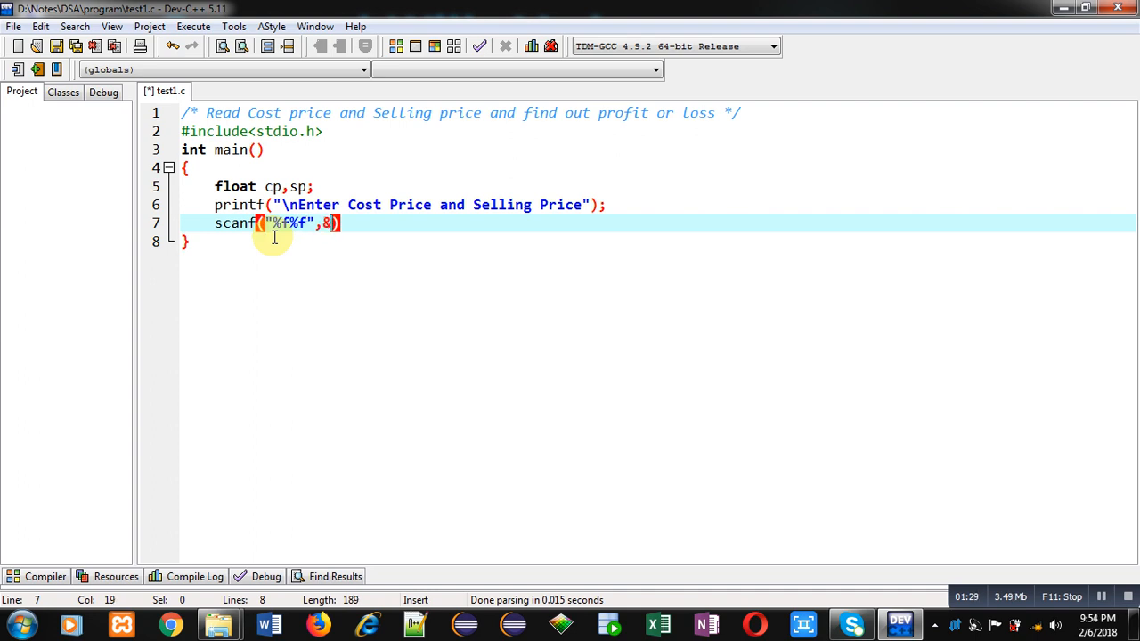
type("cp,")
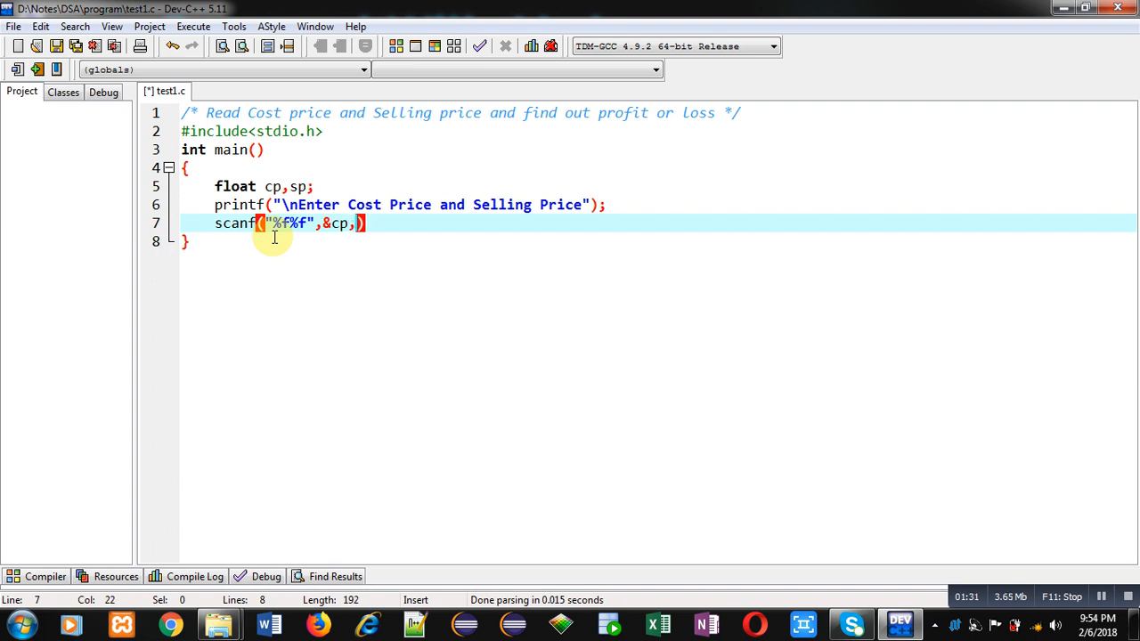
type("&sp")
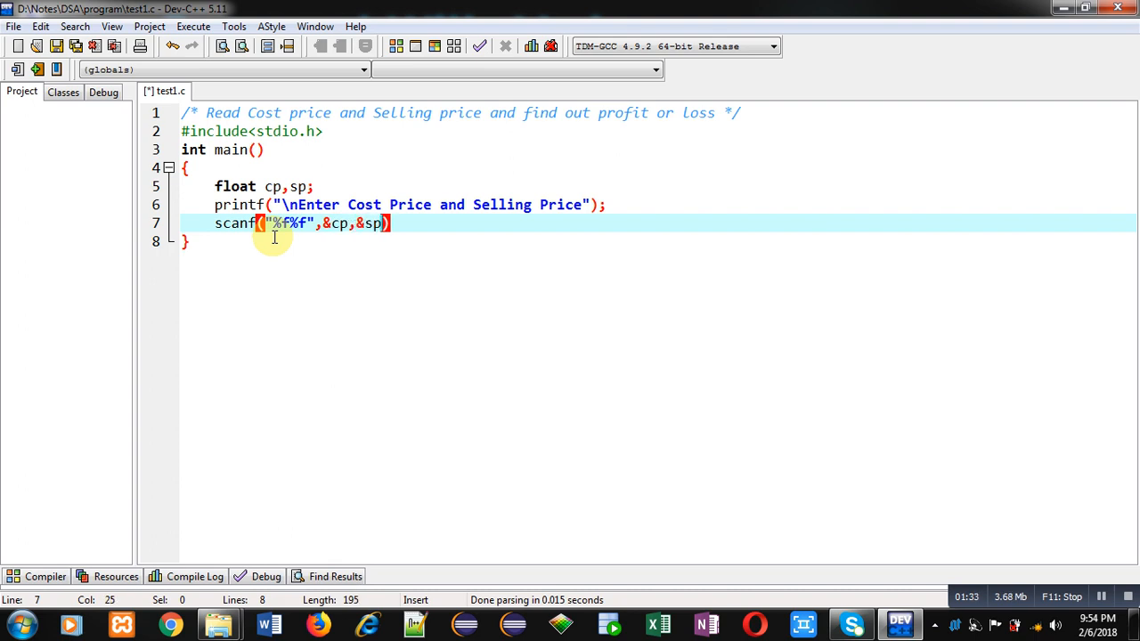
type(";")
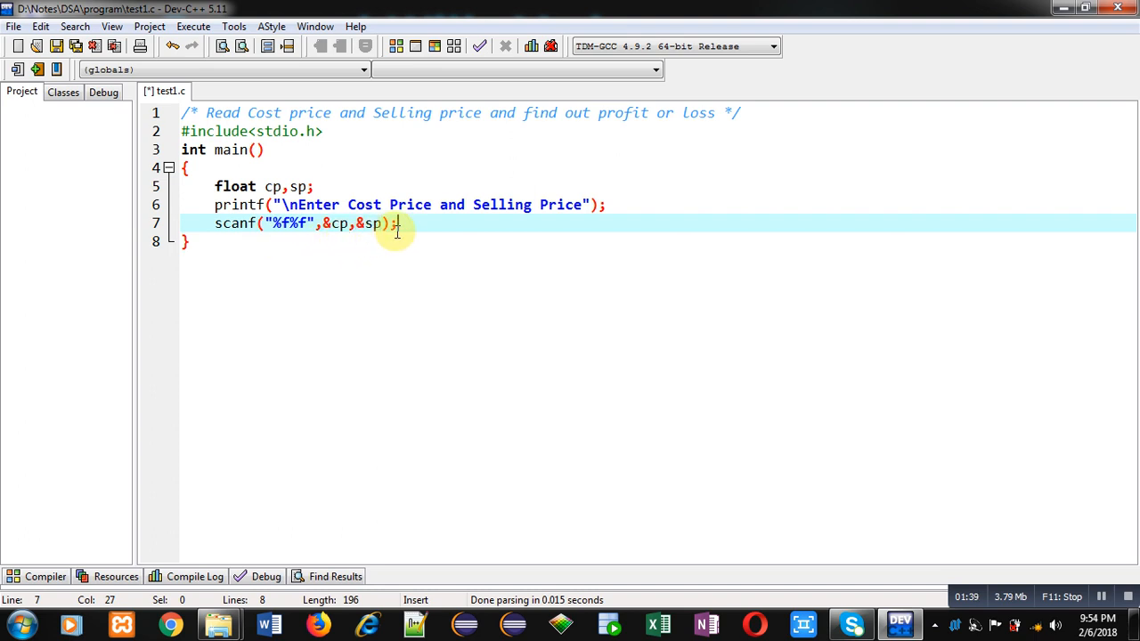
mouse_move(1080, 533)
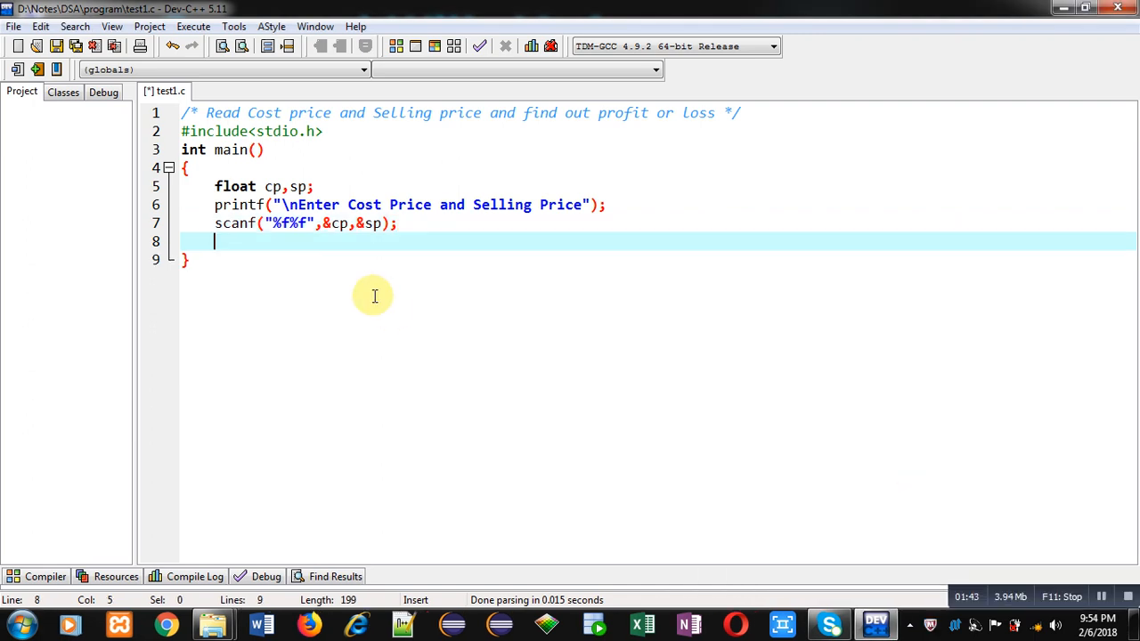
Add the if(sp>cp) condition with a new line for its body.
type("if()")
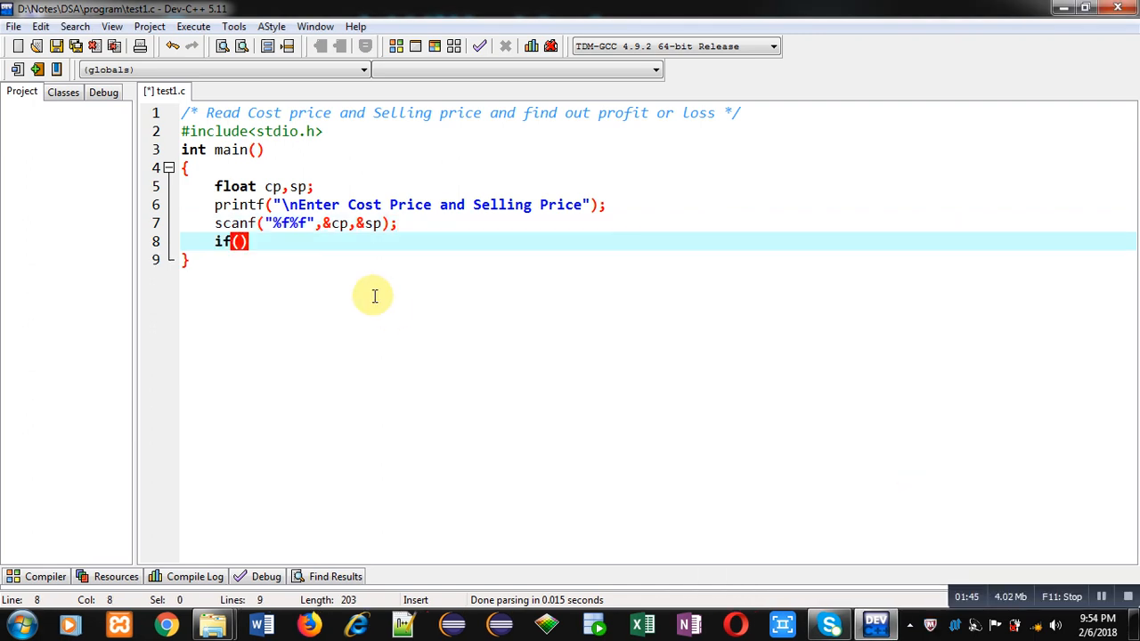
type("sp>cp")
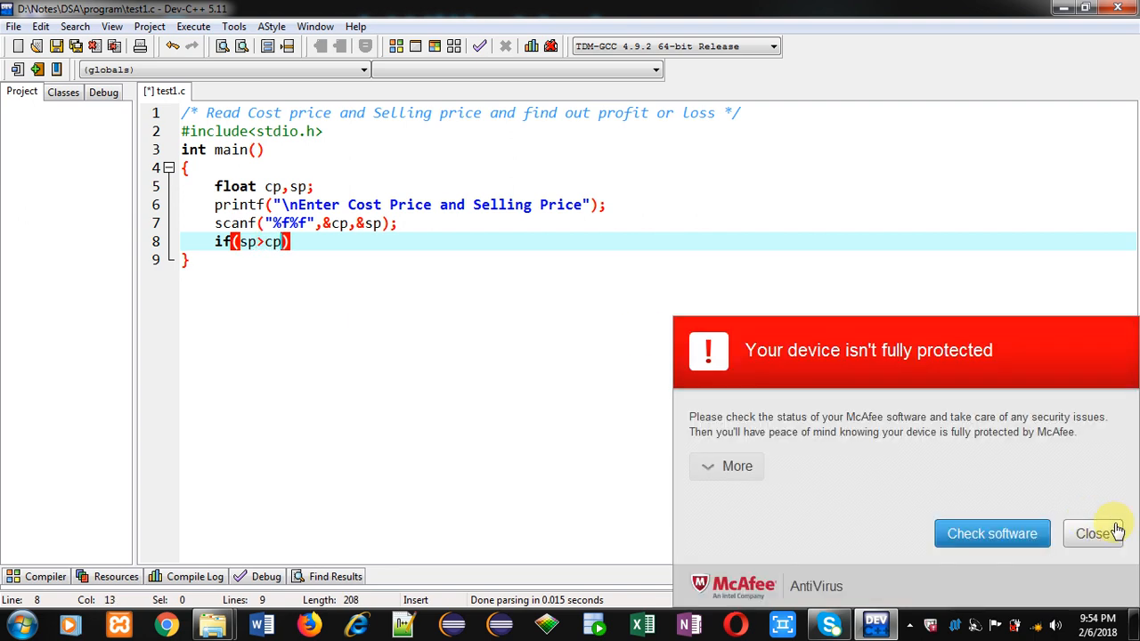
left_click(1094, 533)
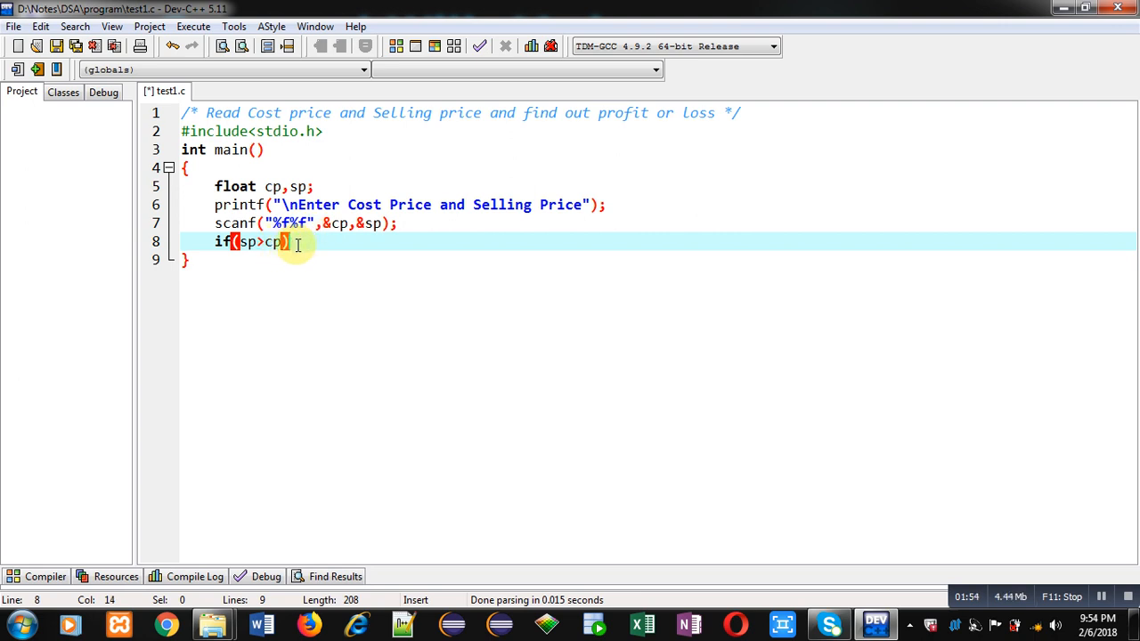
key("Enter")
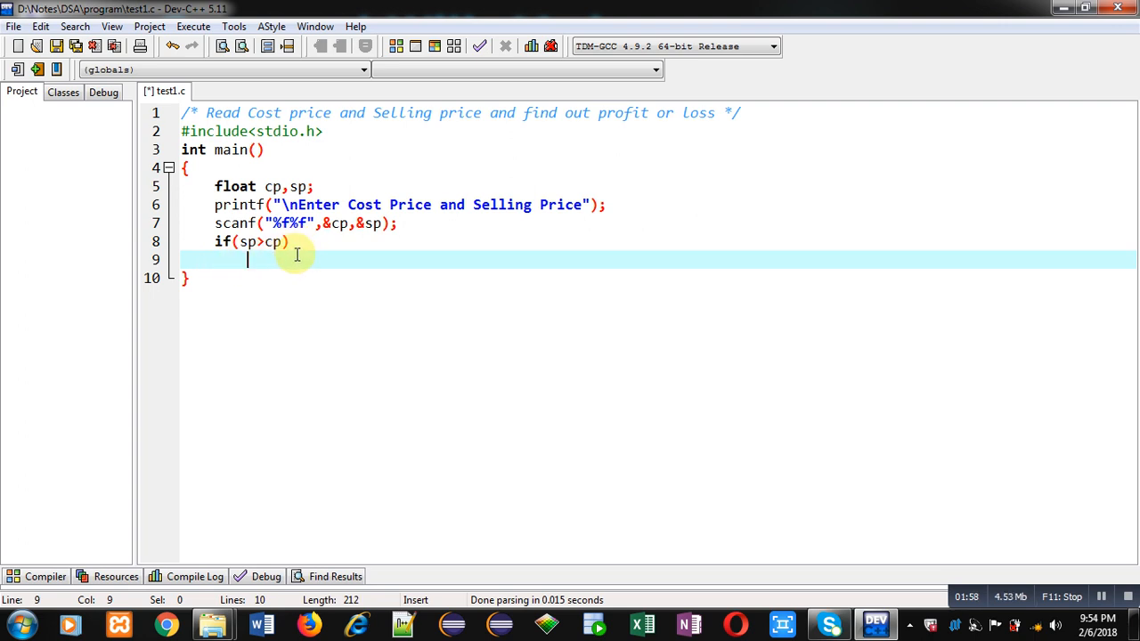
Under the condition, print Profit= with sp-cp as the value.
type("printf(")
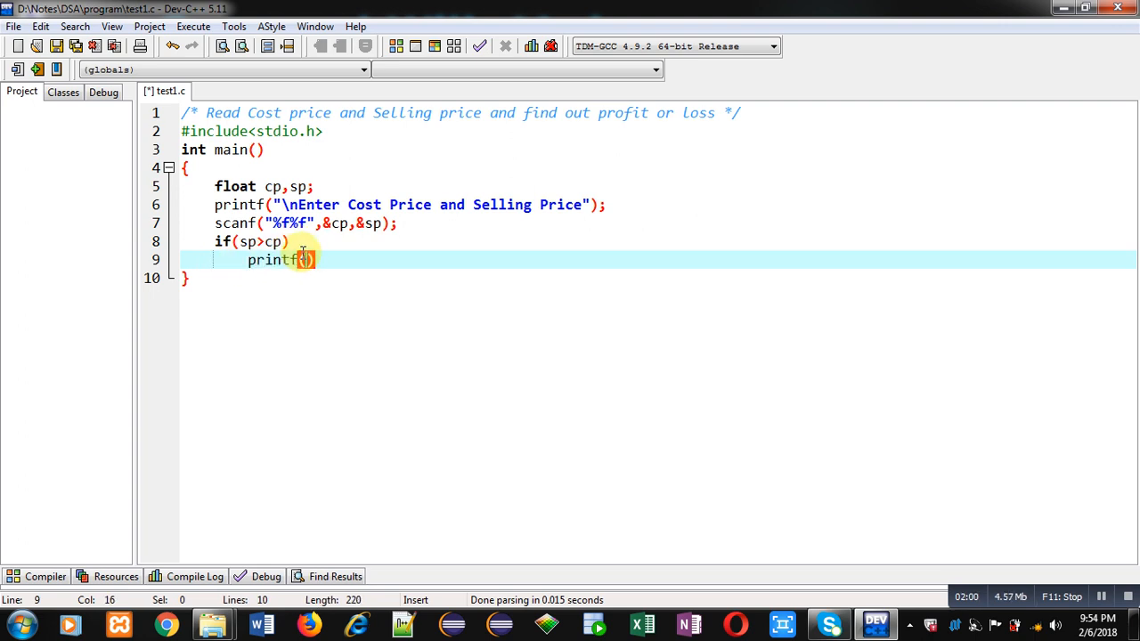
type("\"\"")
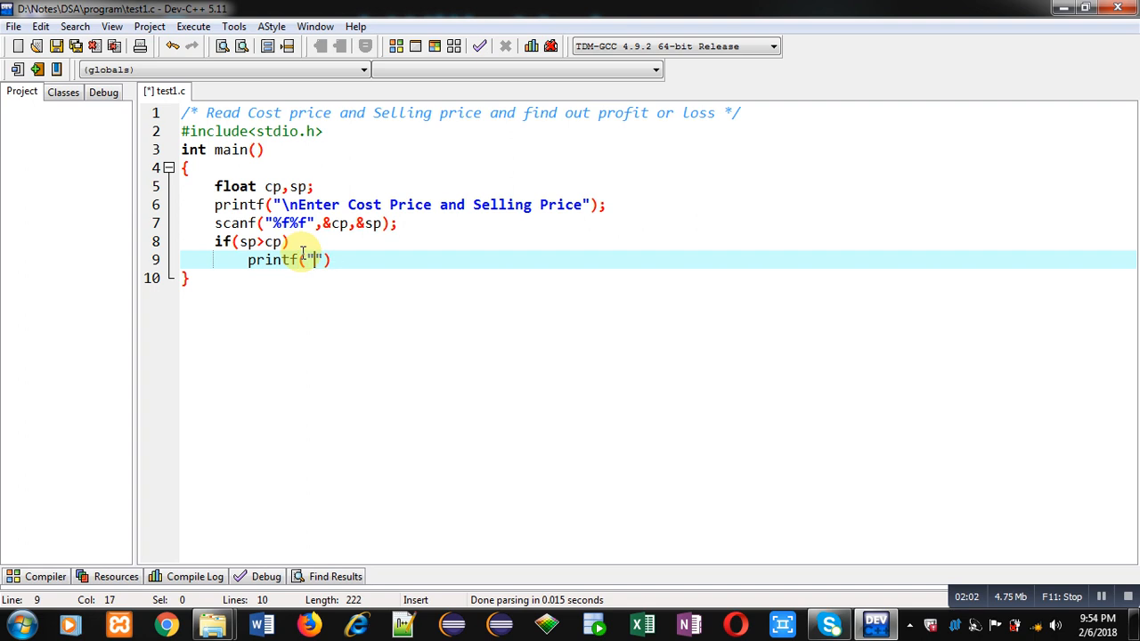
type("Prof")
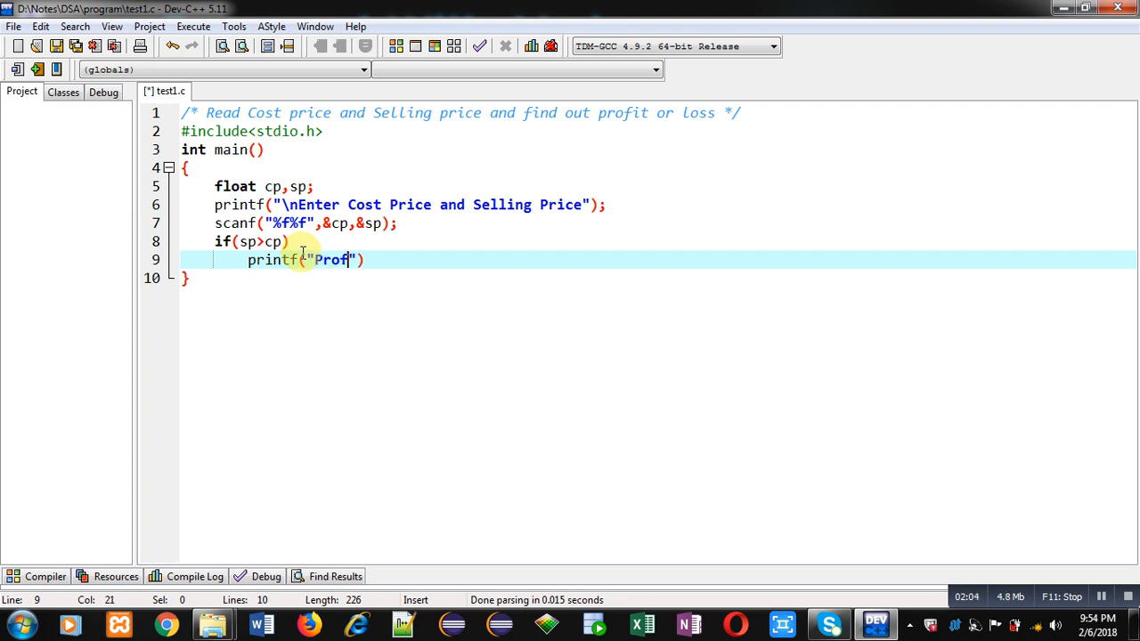
type("it=%d")
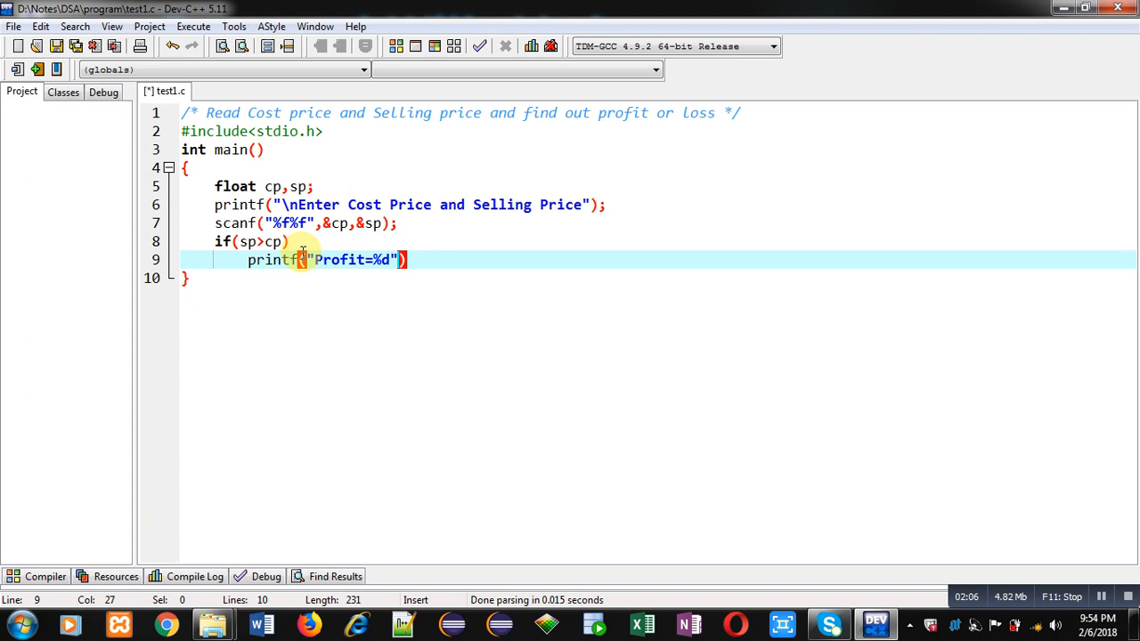
type(",sp-cp")
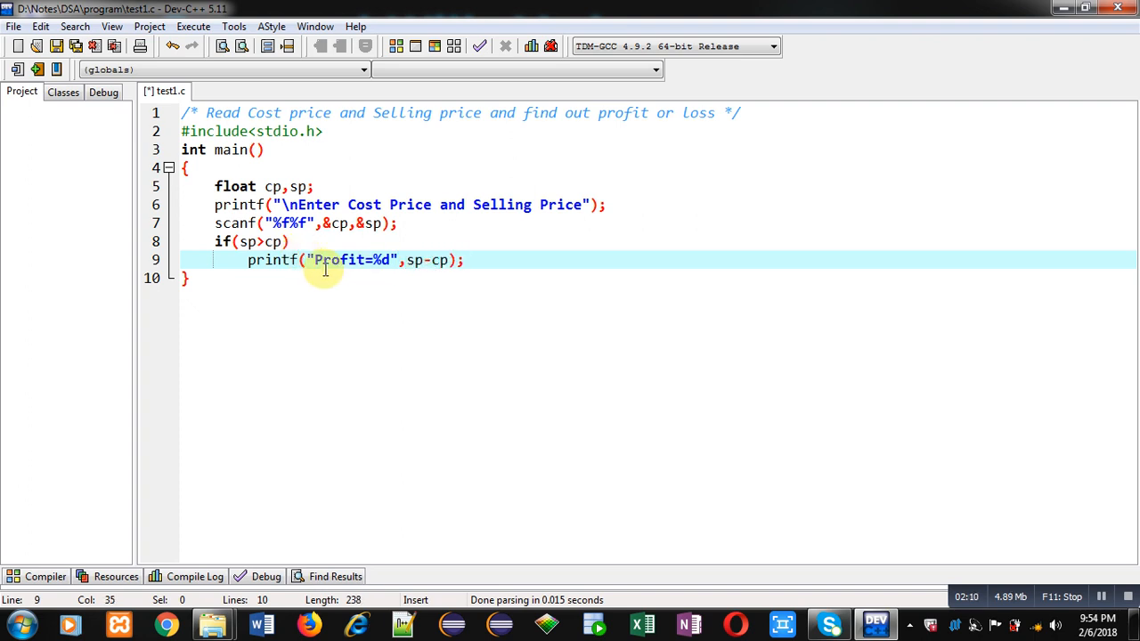
mouse_move(363, 266)
type("f")
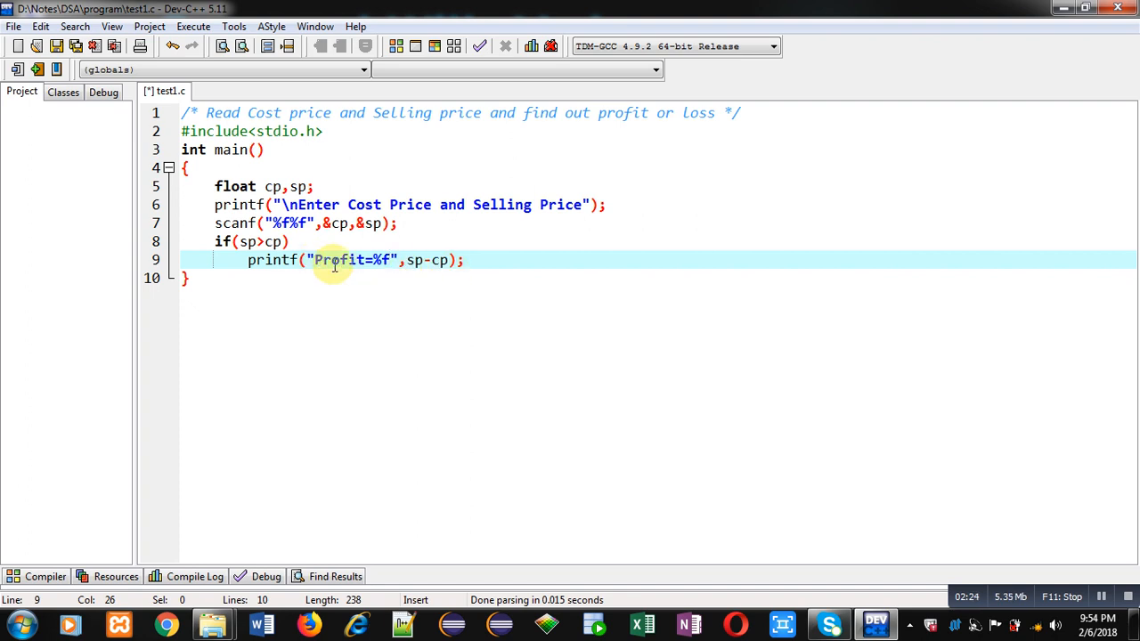
mouse_move(463, 275)
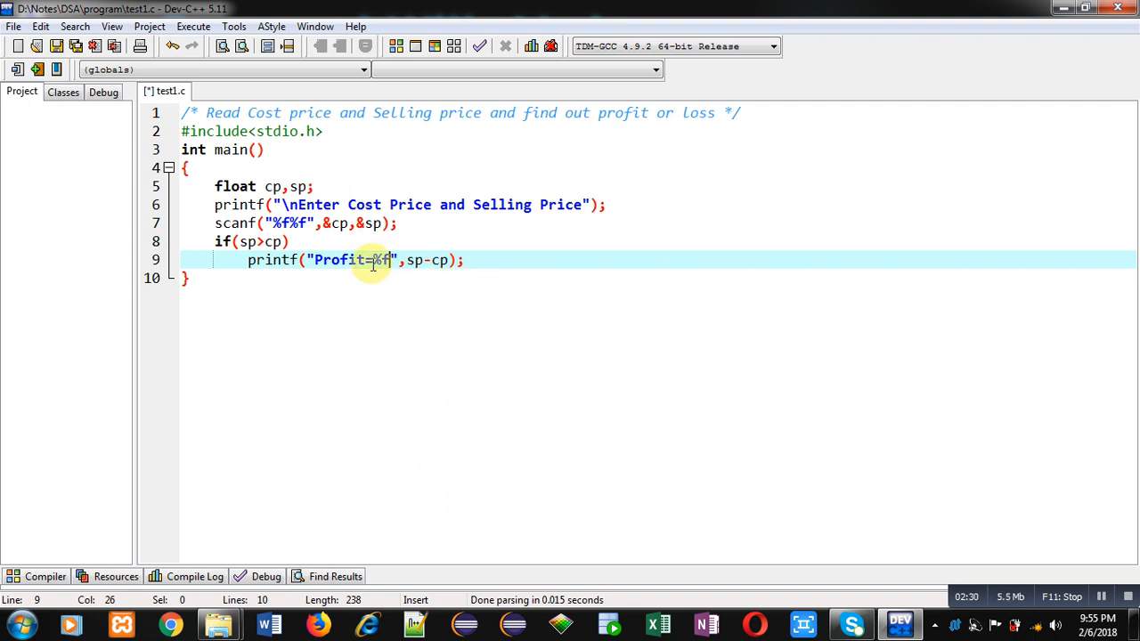
mouse_move(388, 272)
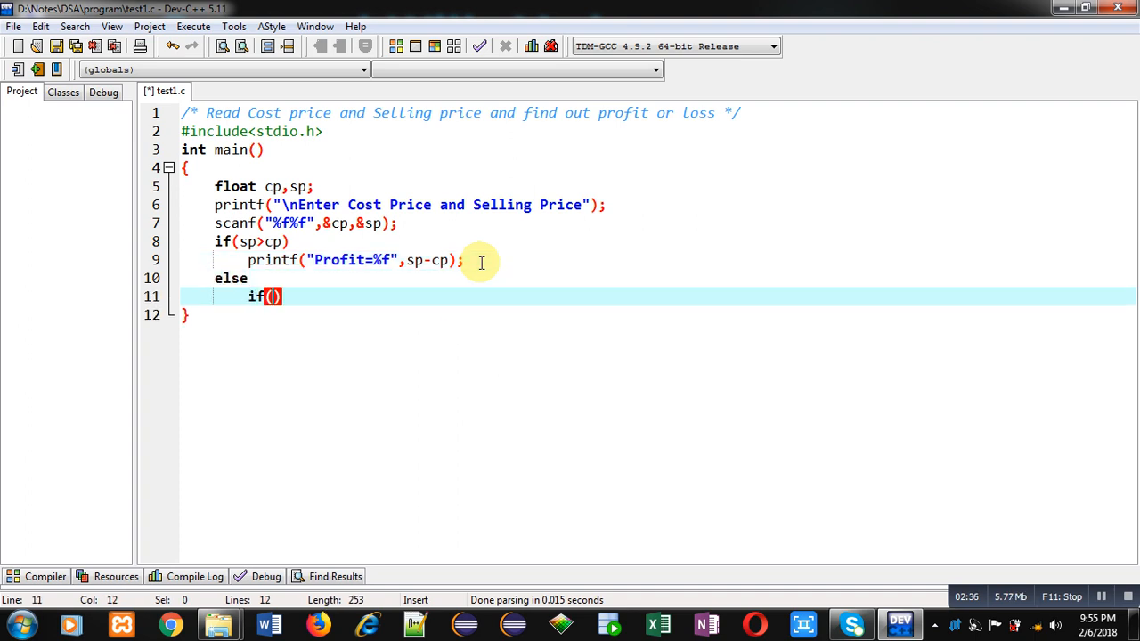
Set the else-if condition to cp>sp and print Loss=%f with cp-sp.
type("cp>s")
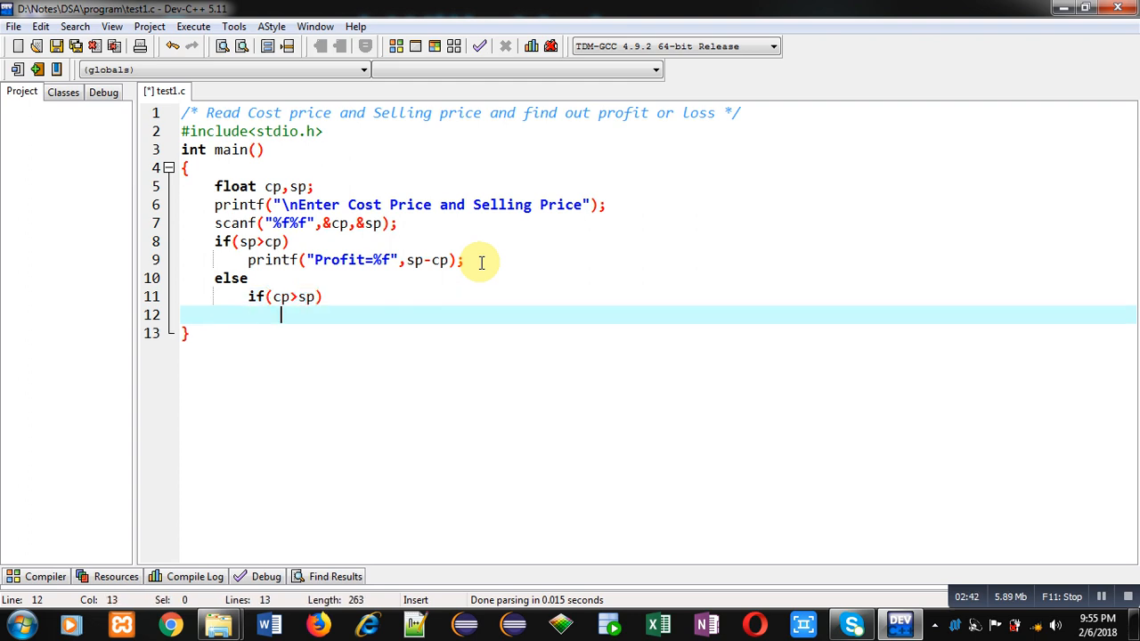
type("printf")
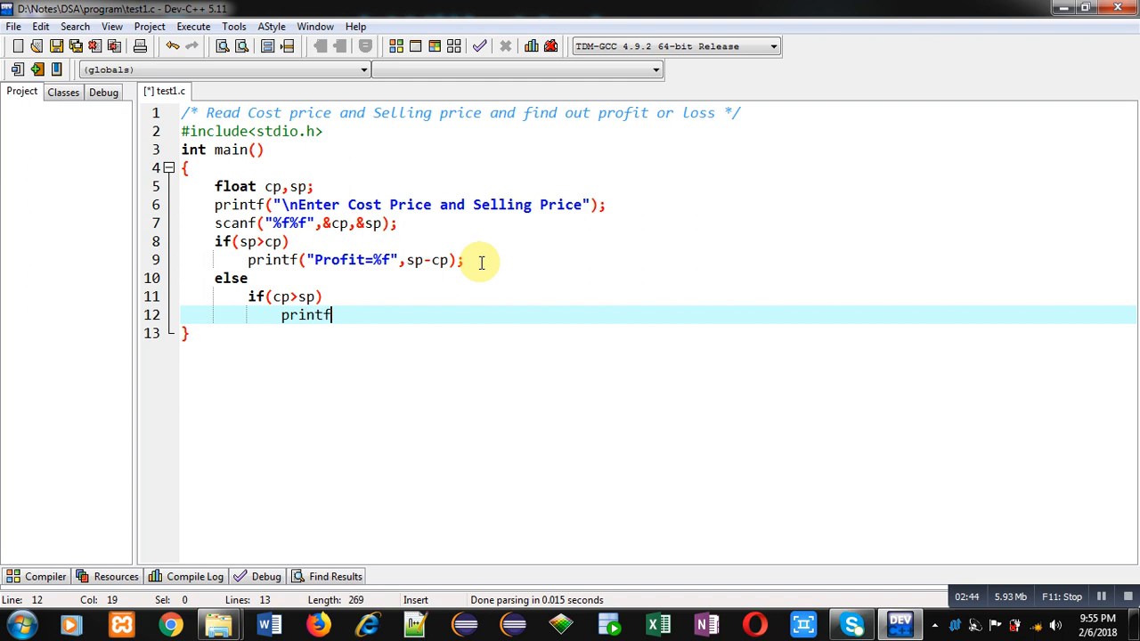
type("()")
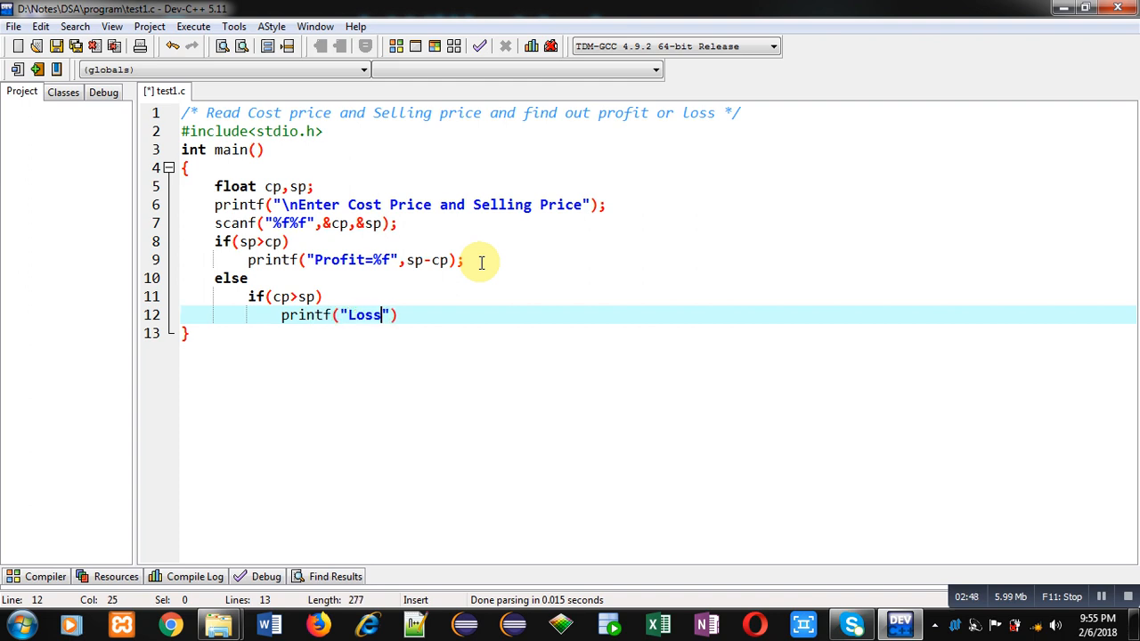
type("=%f")
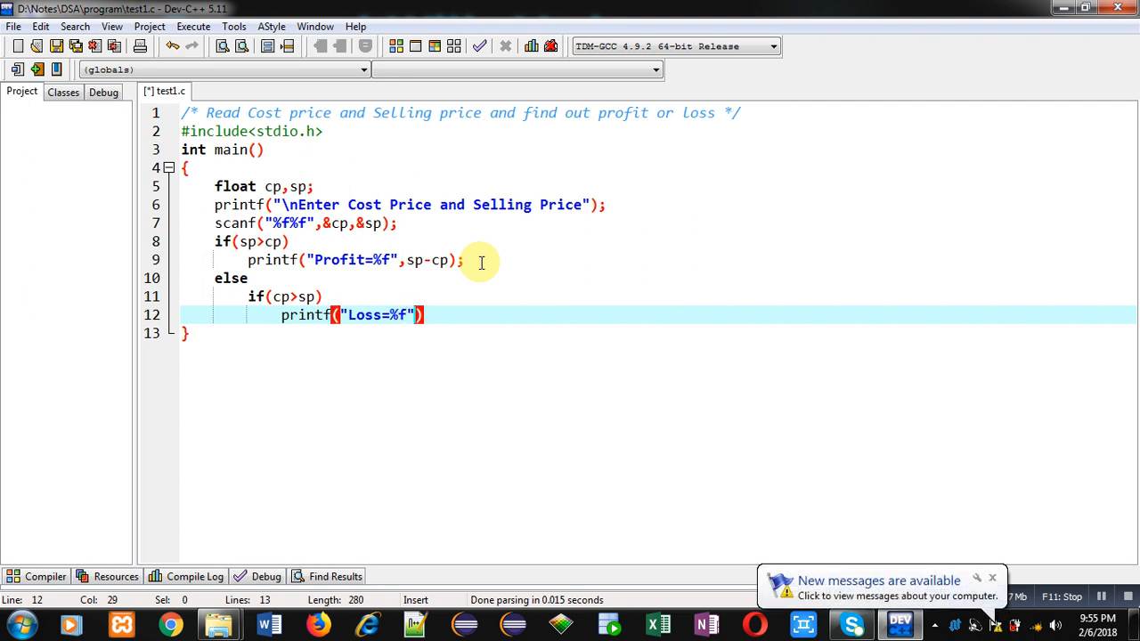
type(",c")
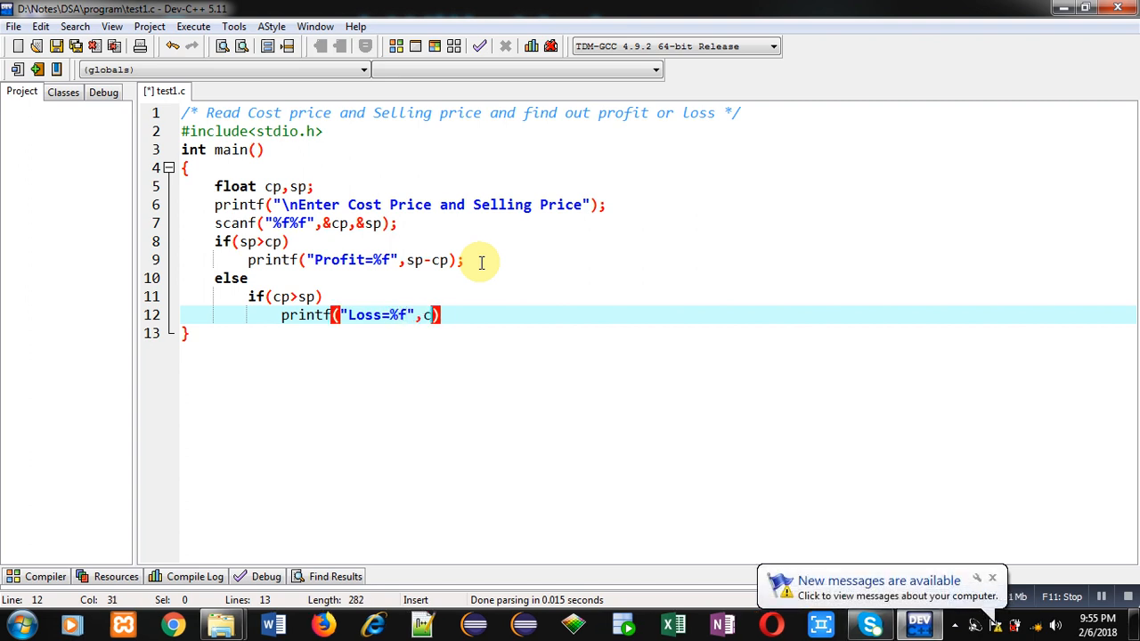
type("p-sp);")
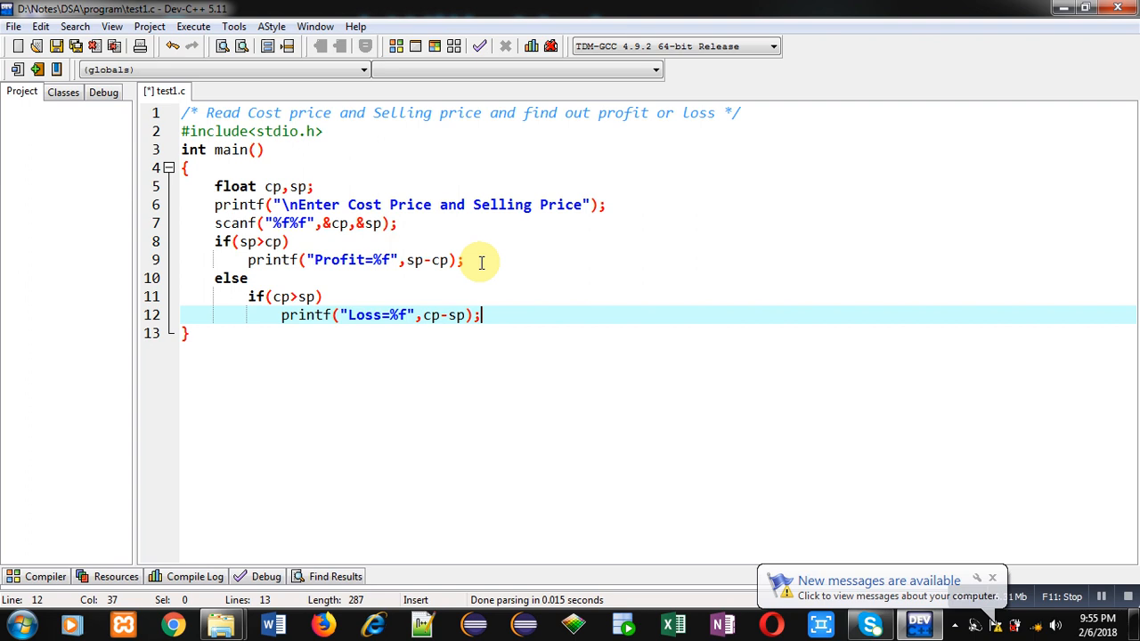
mouse_move(406, 333)
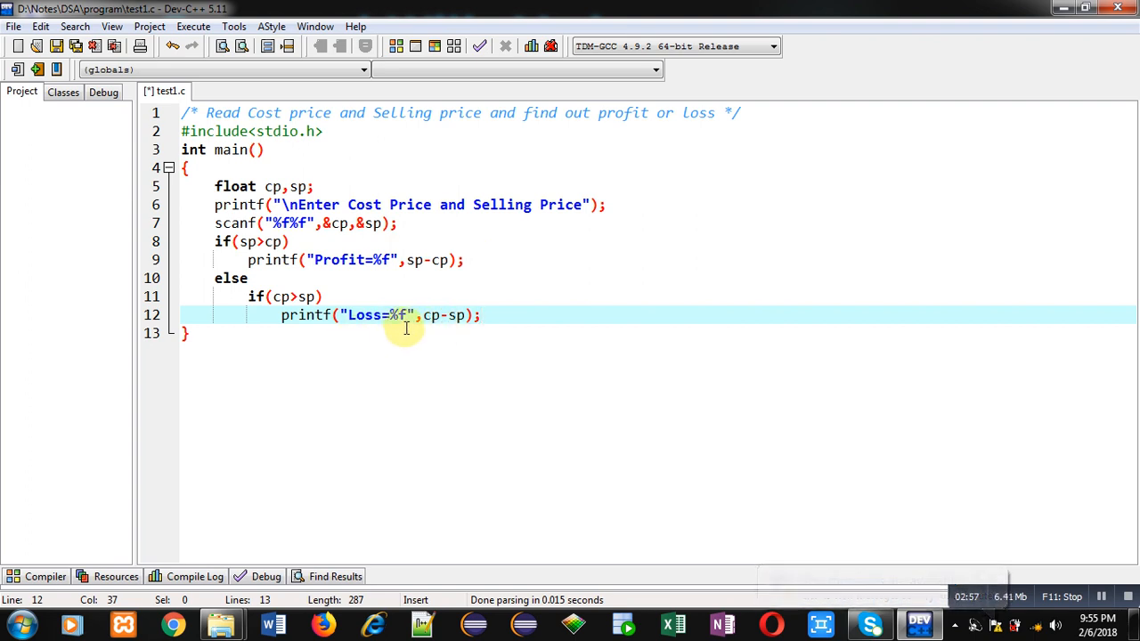
mouse_move(397, 333)
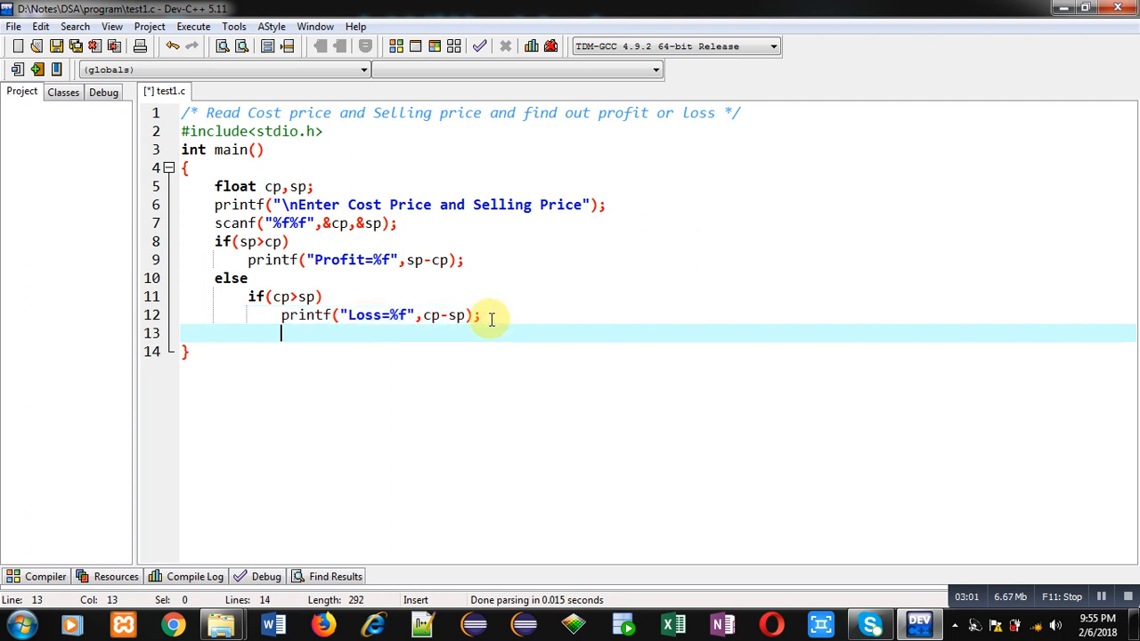
Add a final else printing "No Loss No Profit", then return 0; and save test1.c.
type("else")
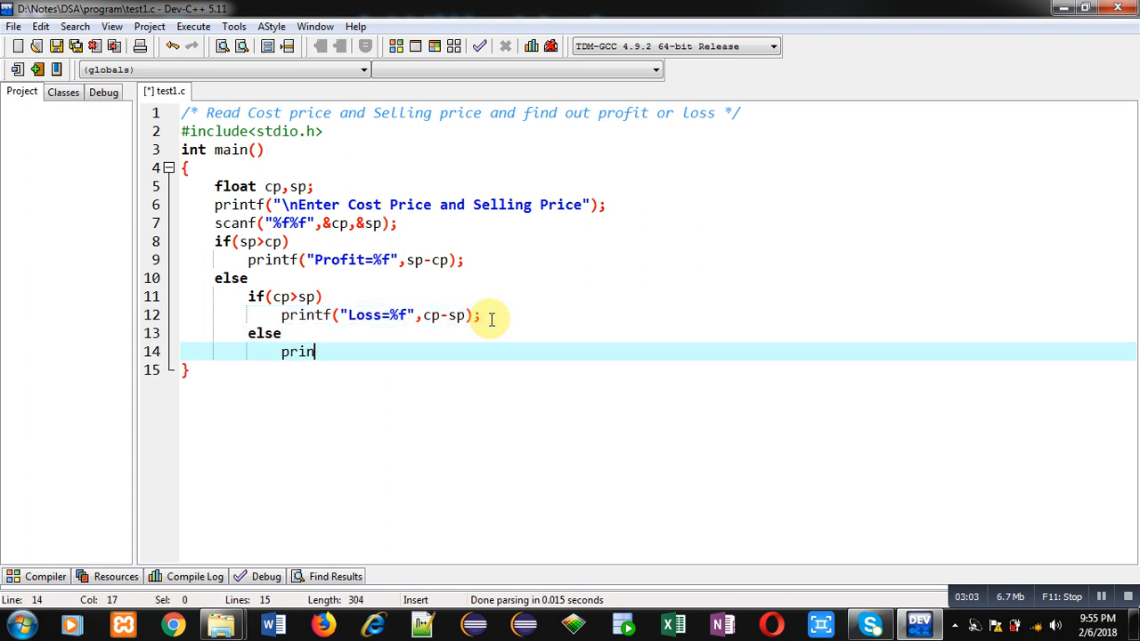
type("tf(\"\")")
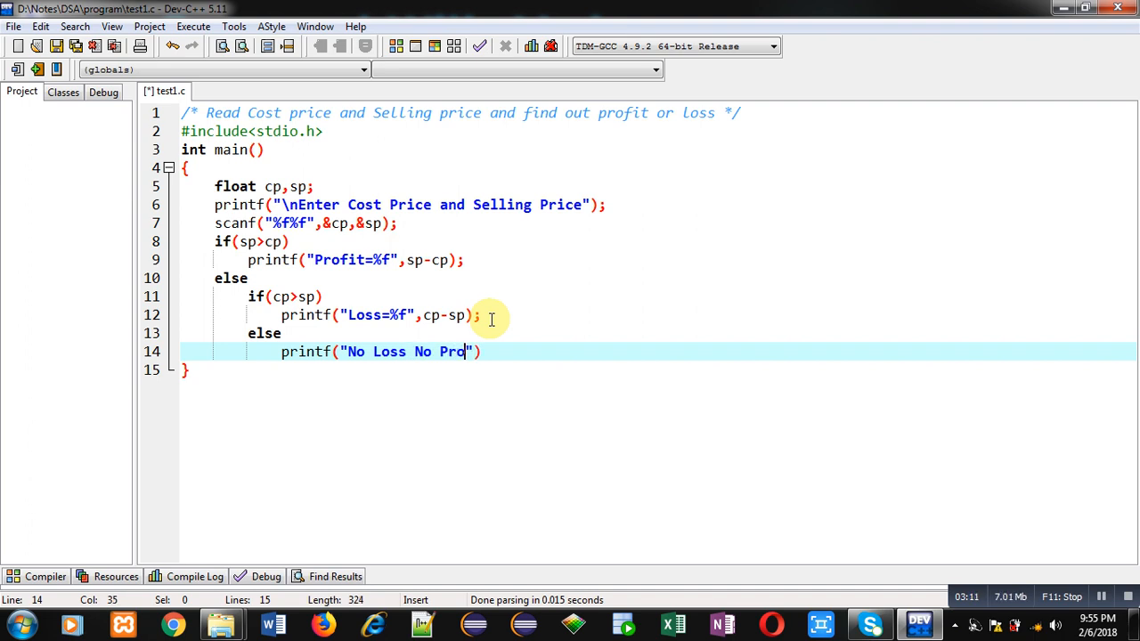
type("fit")
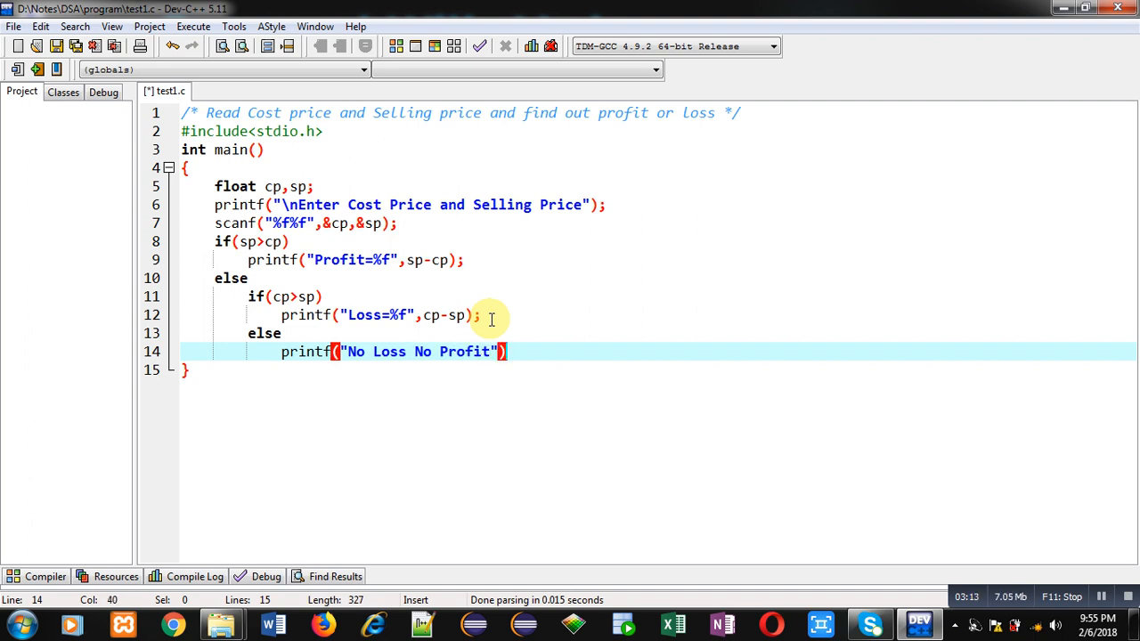
type(";")
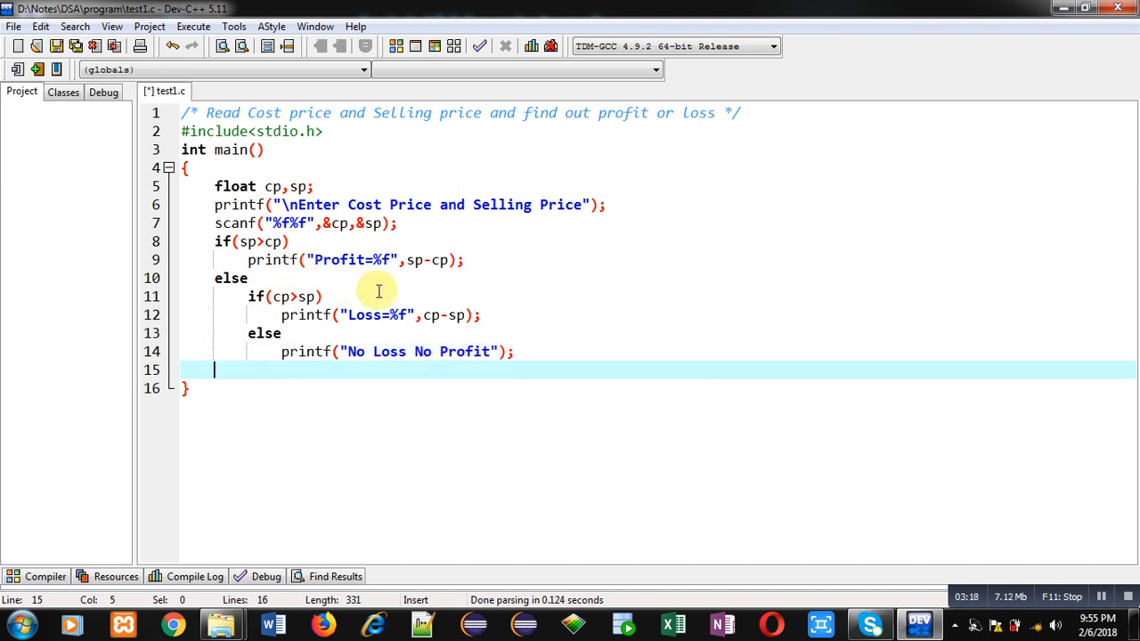
type("return 0;")
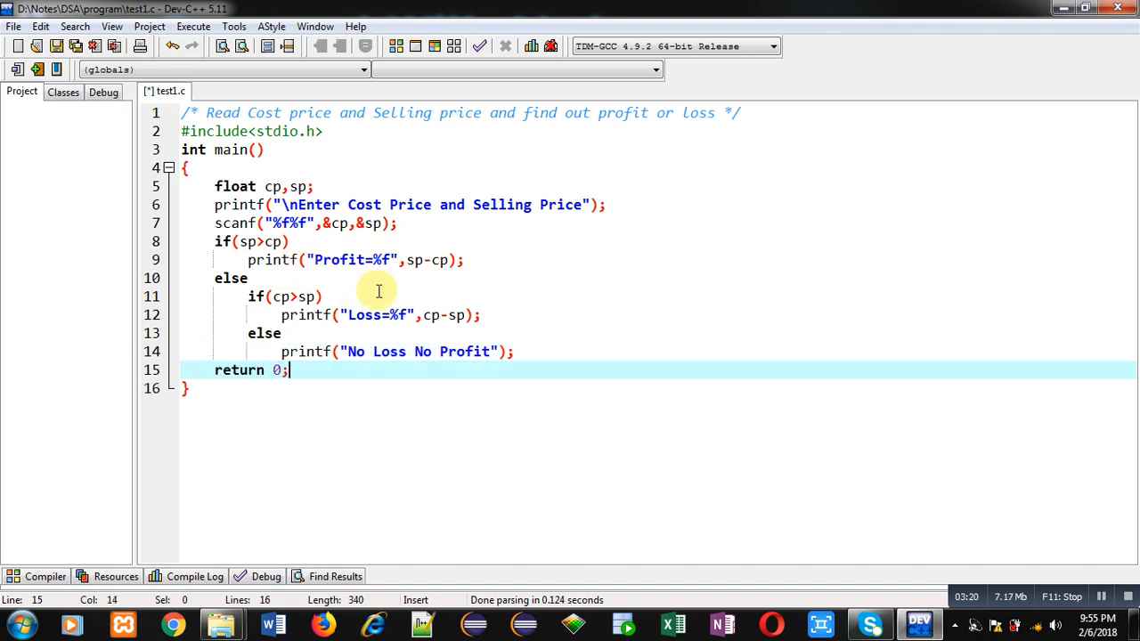
key("Ctrl+s")
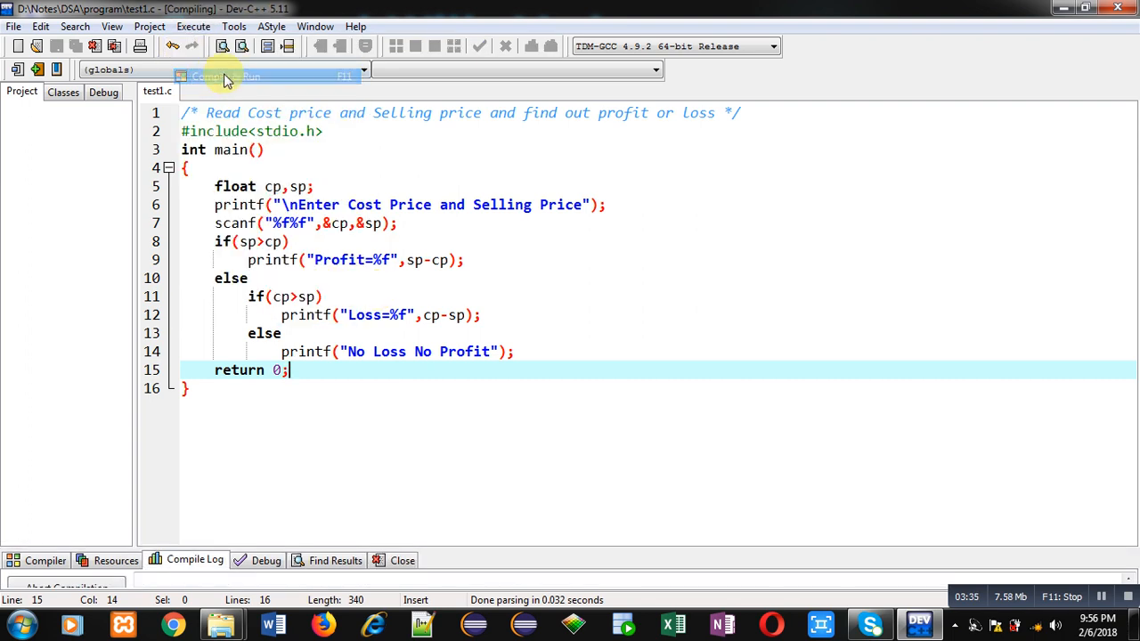
Compile and run test1.c, entering cost price 100 and selling price 200.
left_click(230, 76)
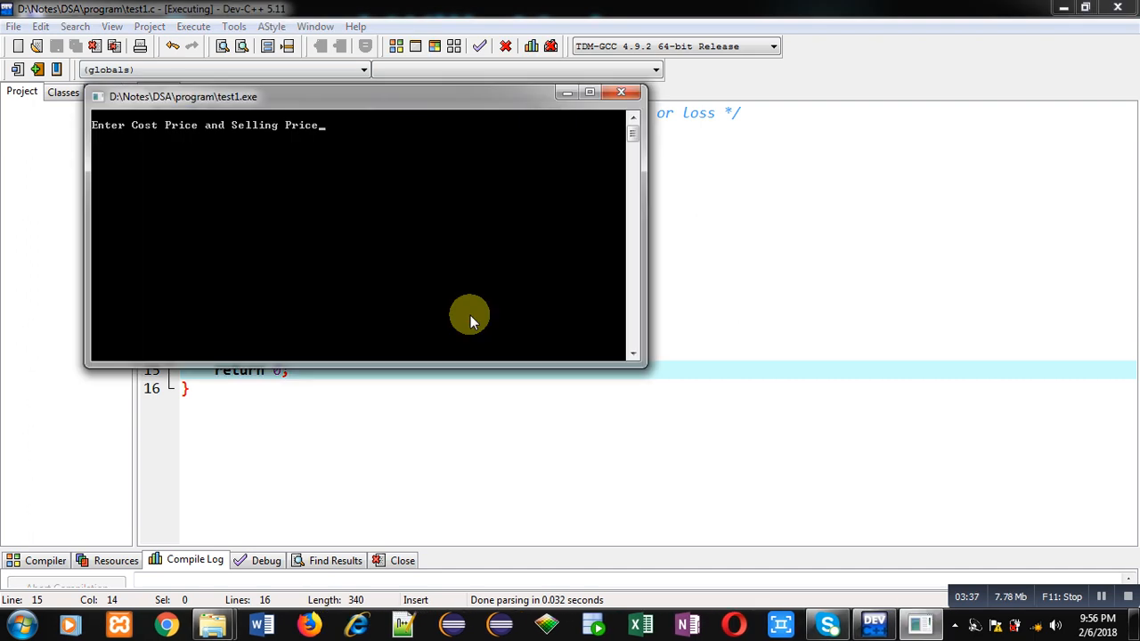
type("10")
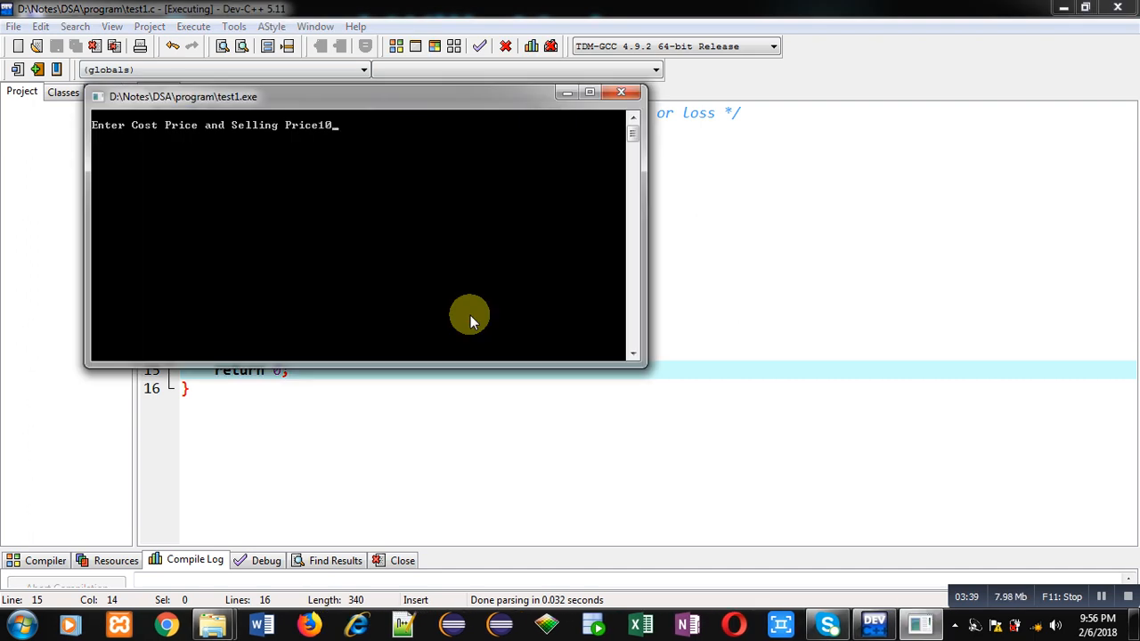
type("0")
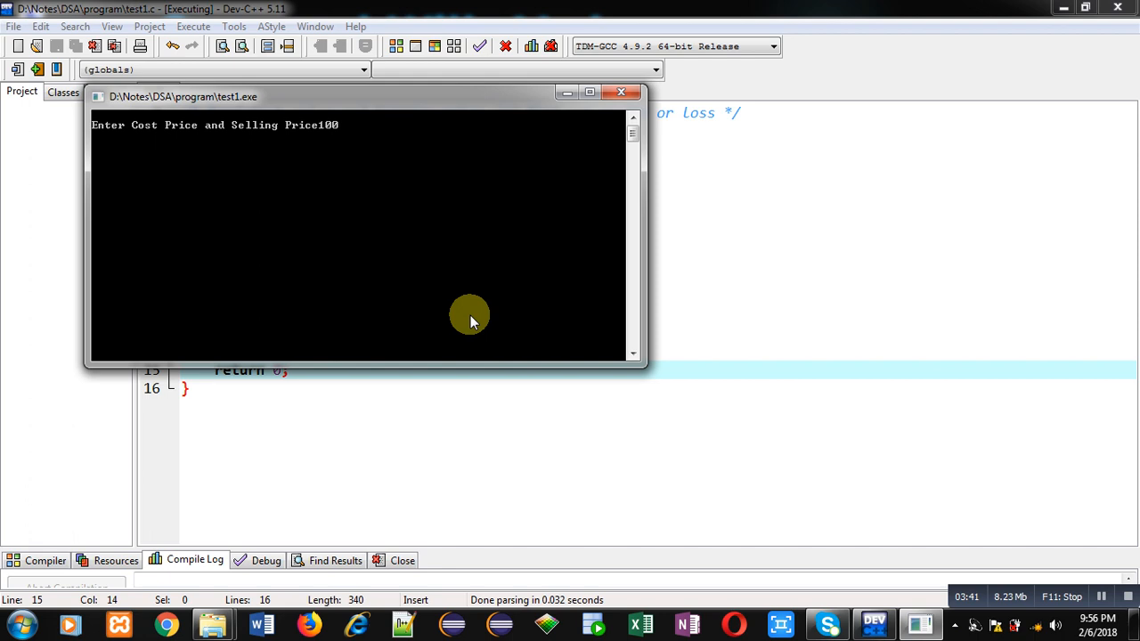
type("200")
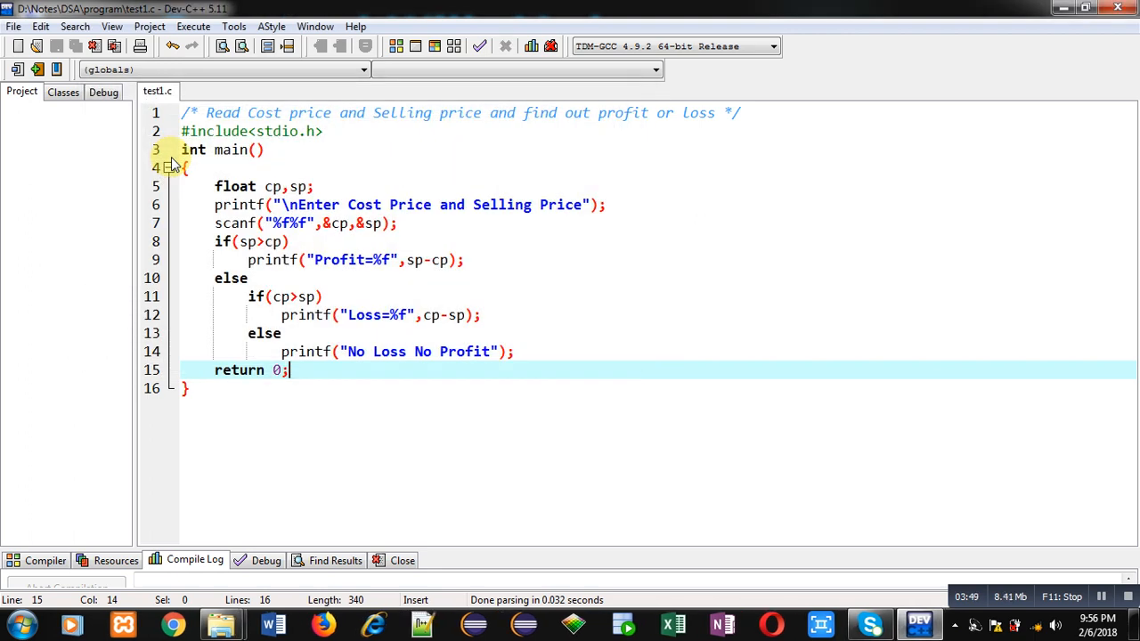
Rerun the program with cost price 200 and selling price 100, then start another run.
left_click(212, 25)
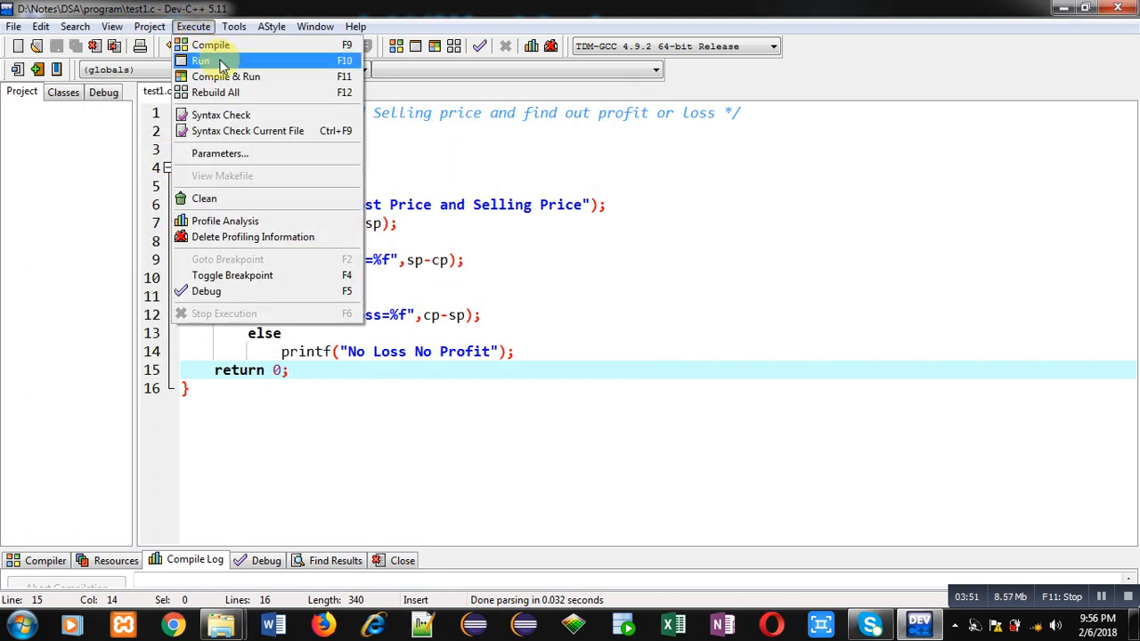
left_click(202, 60)
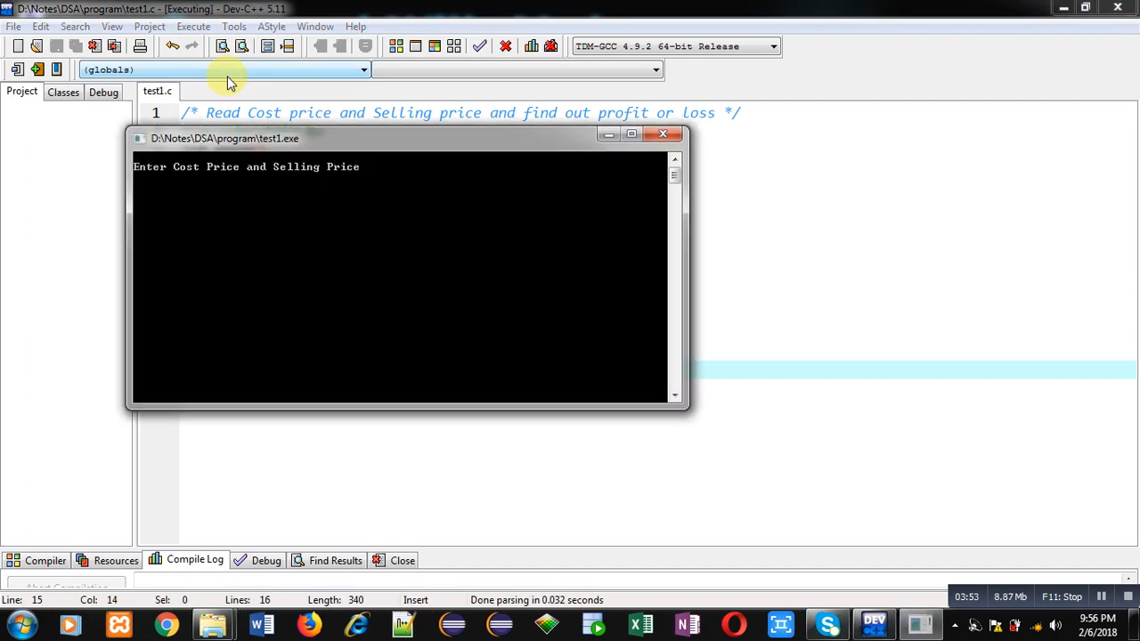
type("200")
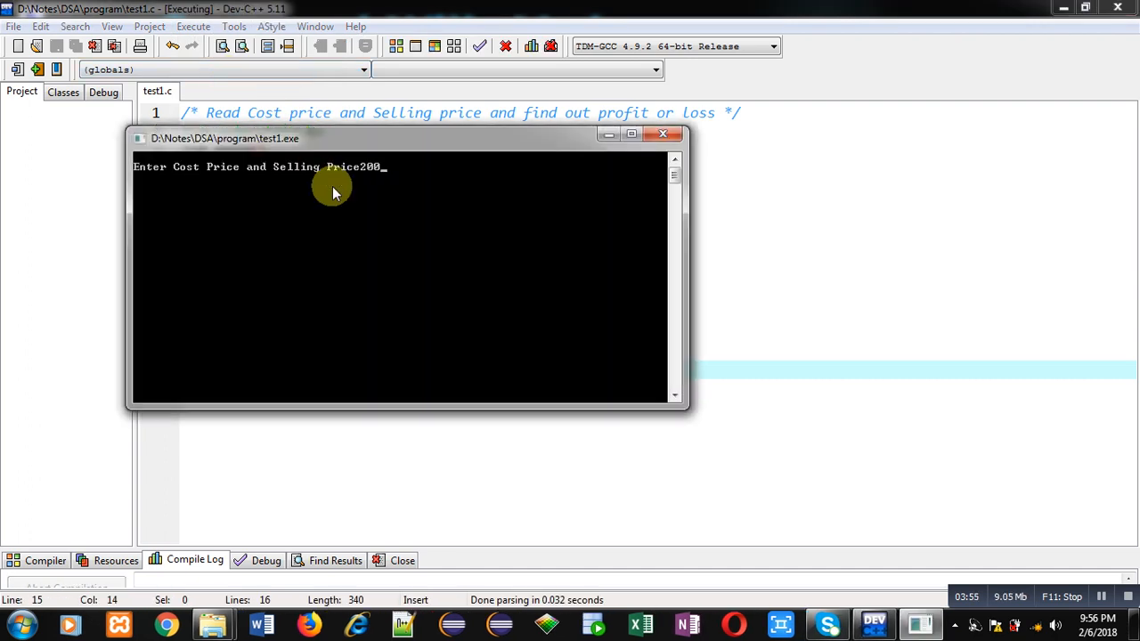
type("100")
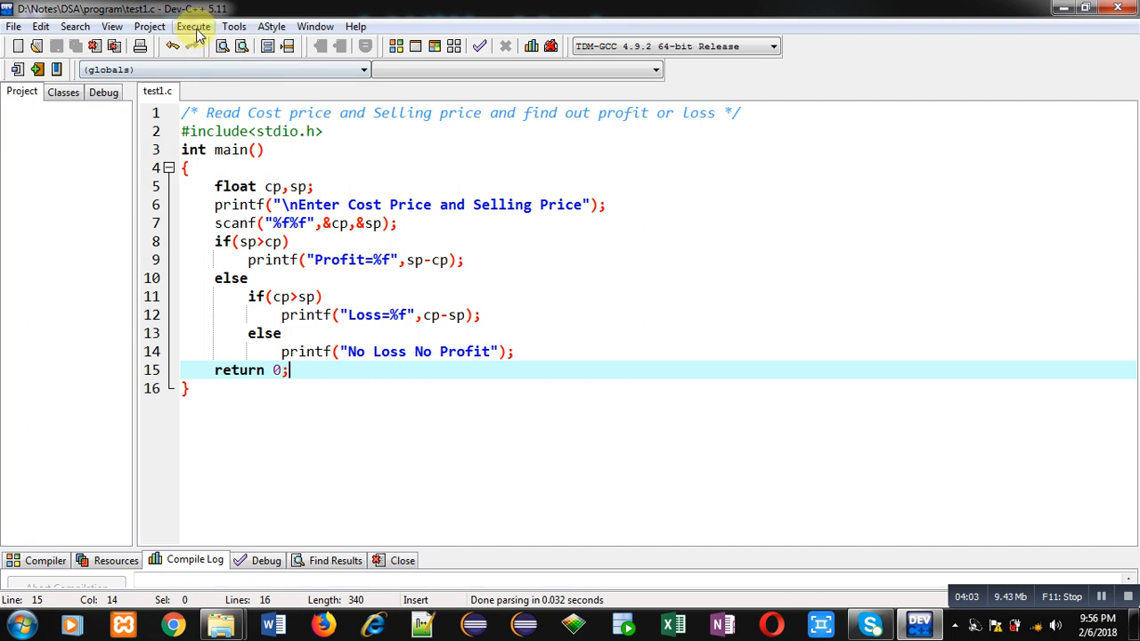
mouse_move(319, 241)
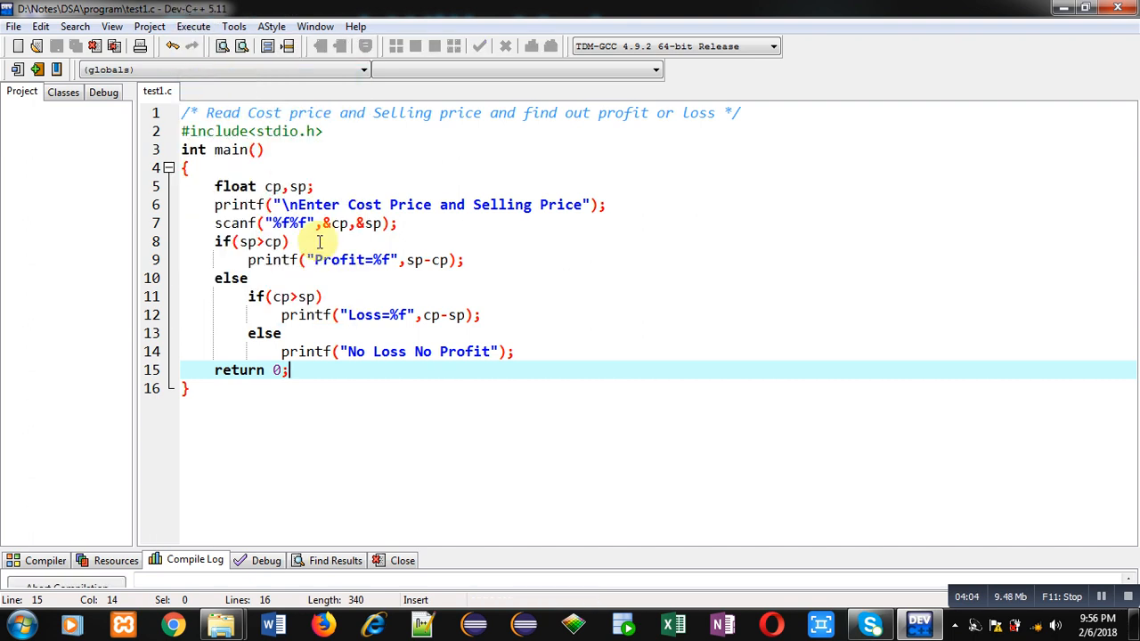
type("100")
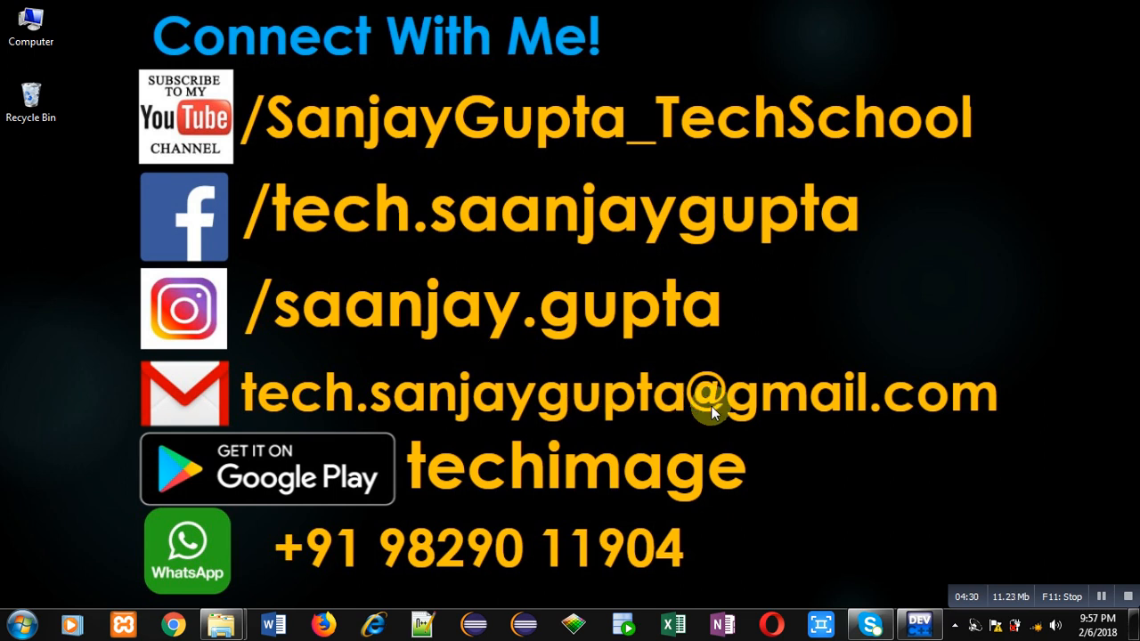
mouse_move(285, 187)
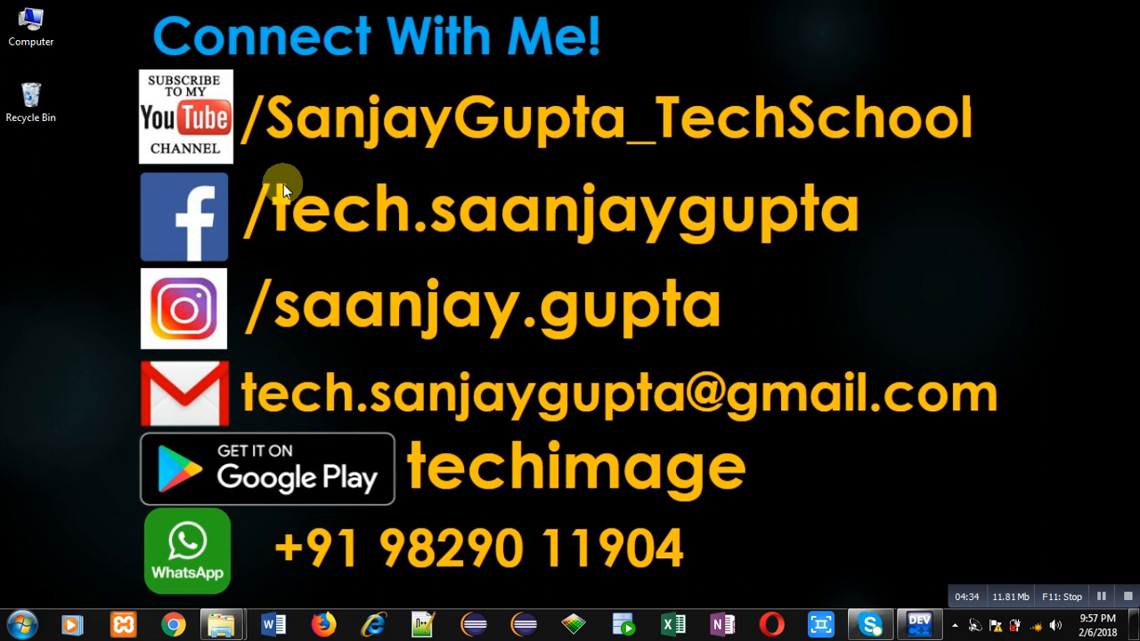
mouse_move(212, 183)
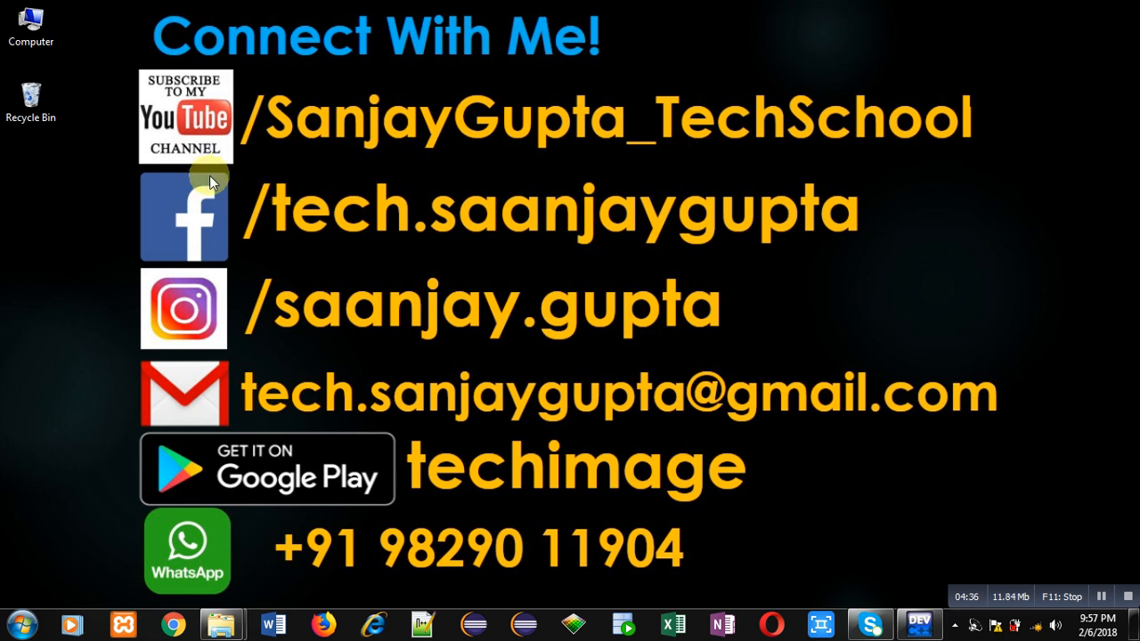
mouse_move(185, 156)
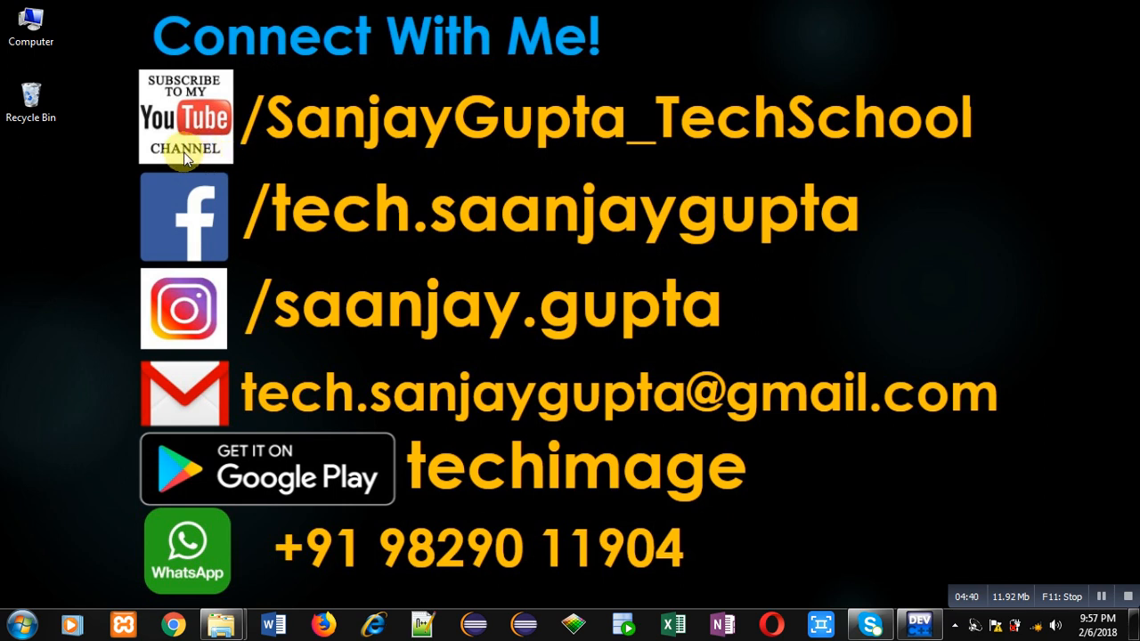
mouse_move(434, 151)
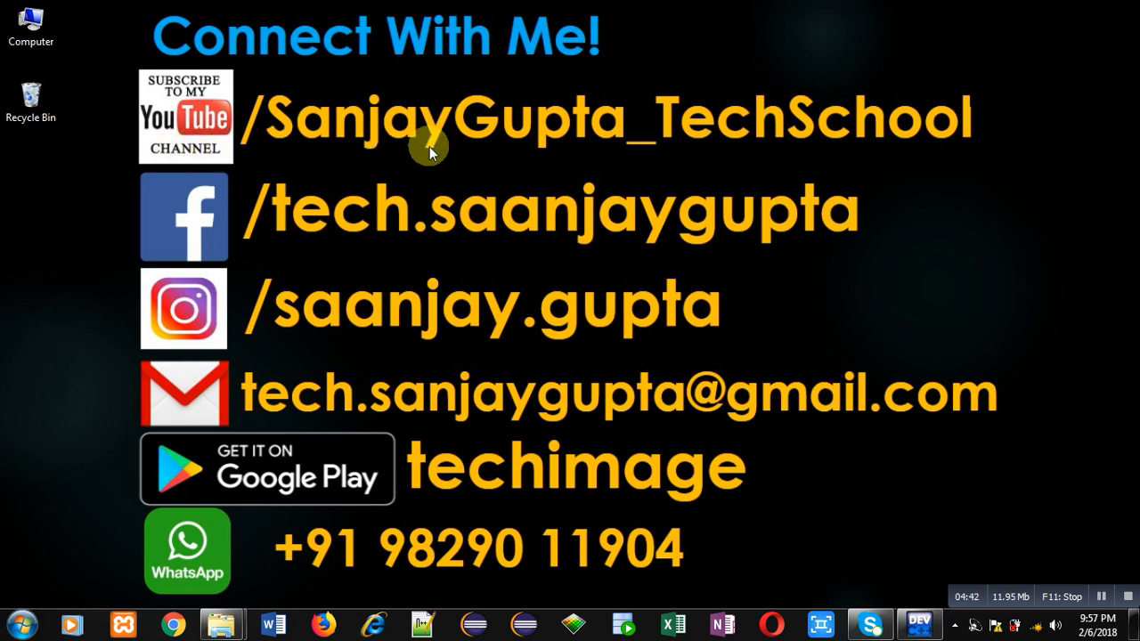
mouse_move(419, 170)
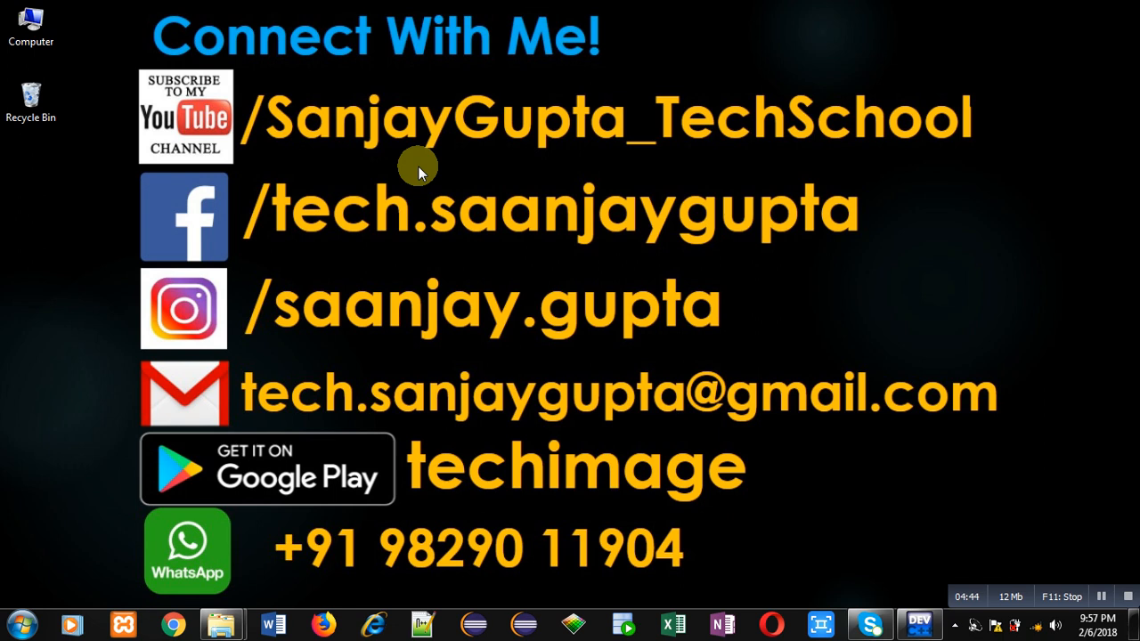
mouse_move(212, 163)
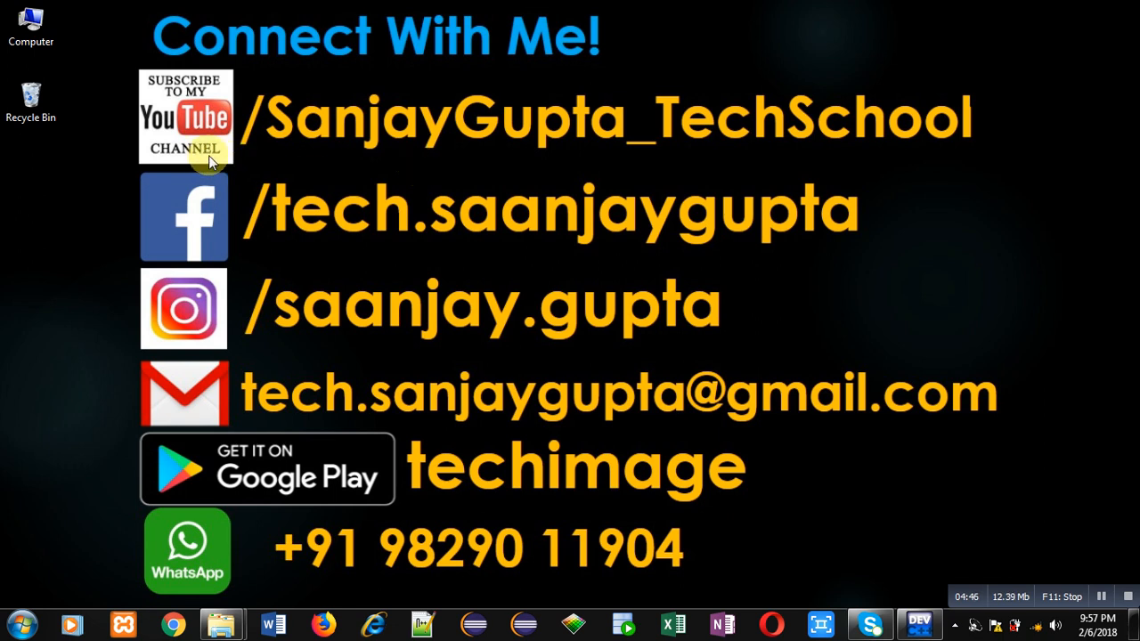